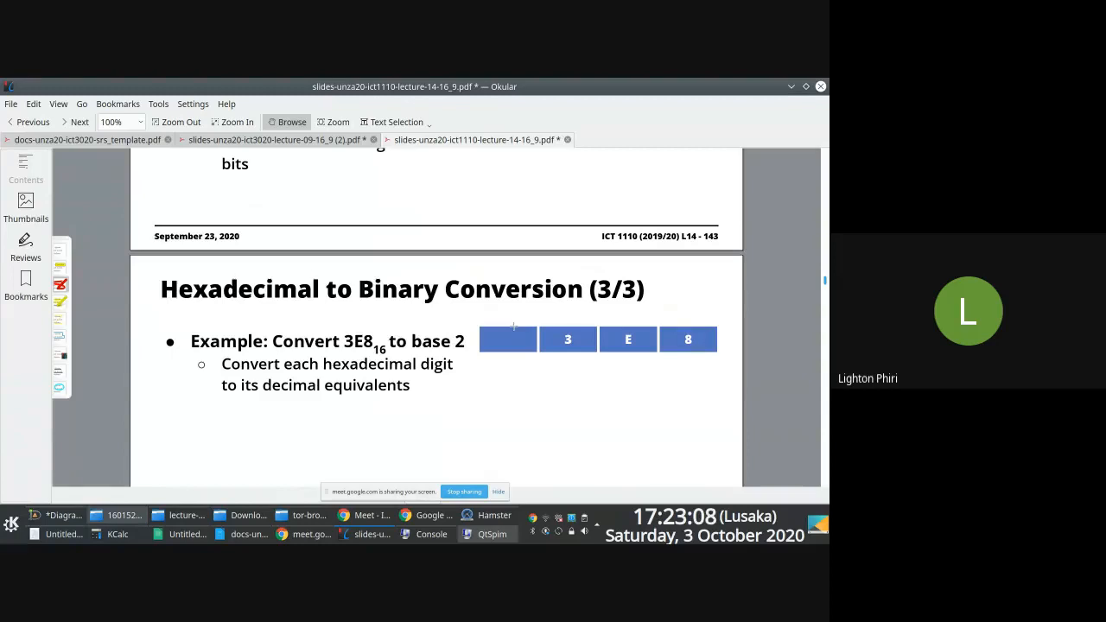
{"action": "mouse_move", "coordinate": [275, 275]}
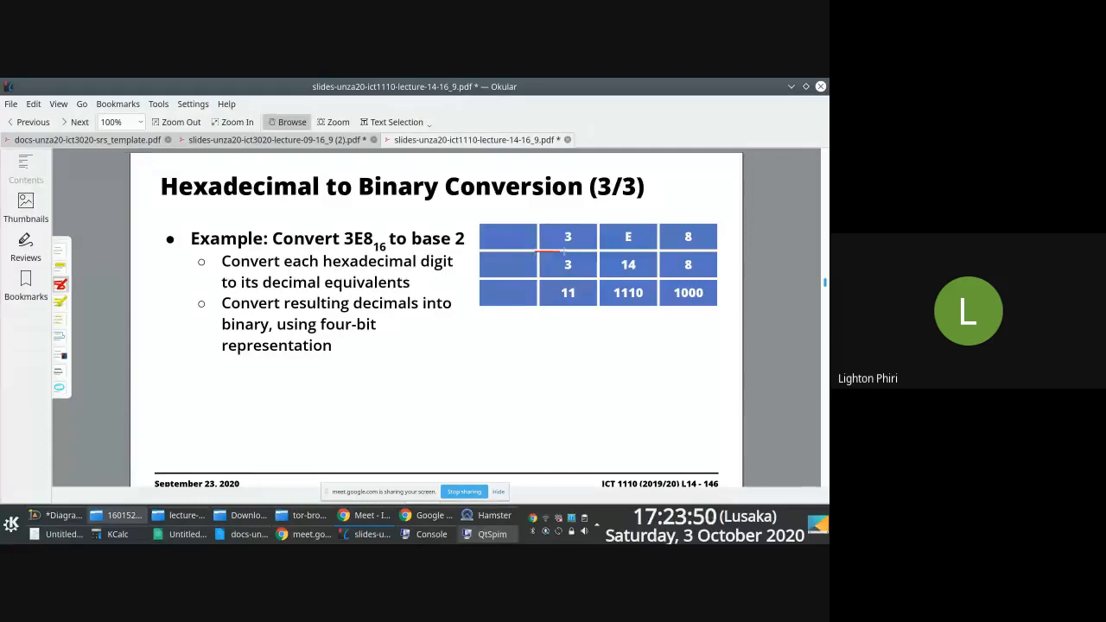
Circle the decimal and four-bit binary rows of the 3E8 conversion table in red
{"action": "left_click_drag", "start_coordinate": [562, 251], "coordinate": [553, 314]}
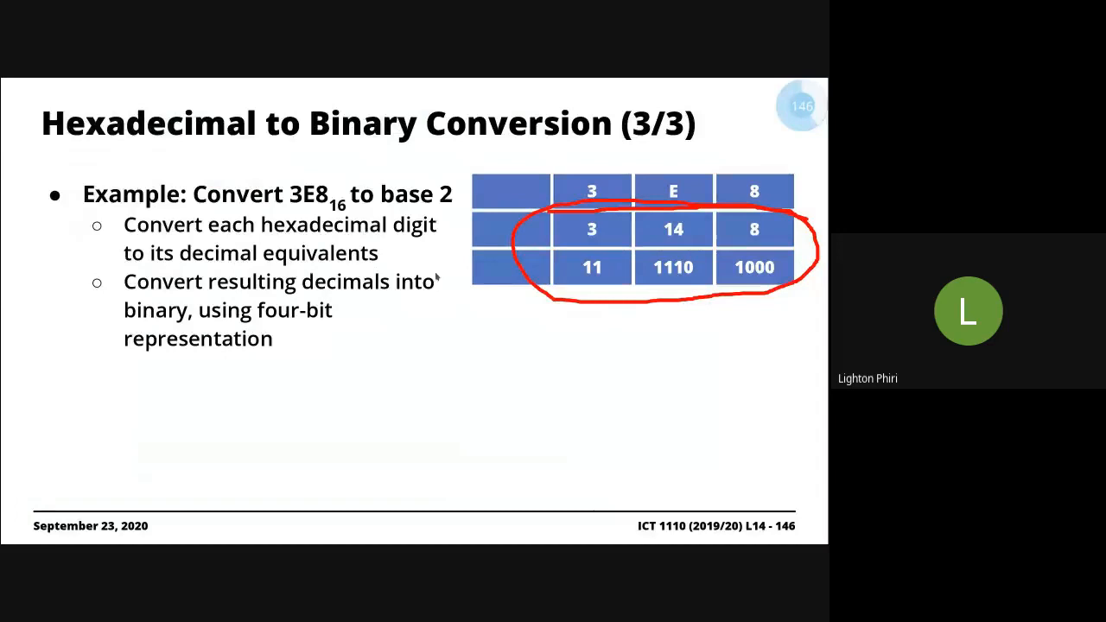
{"action": "key", "text": "left"}
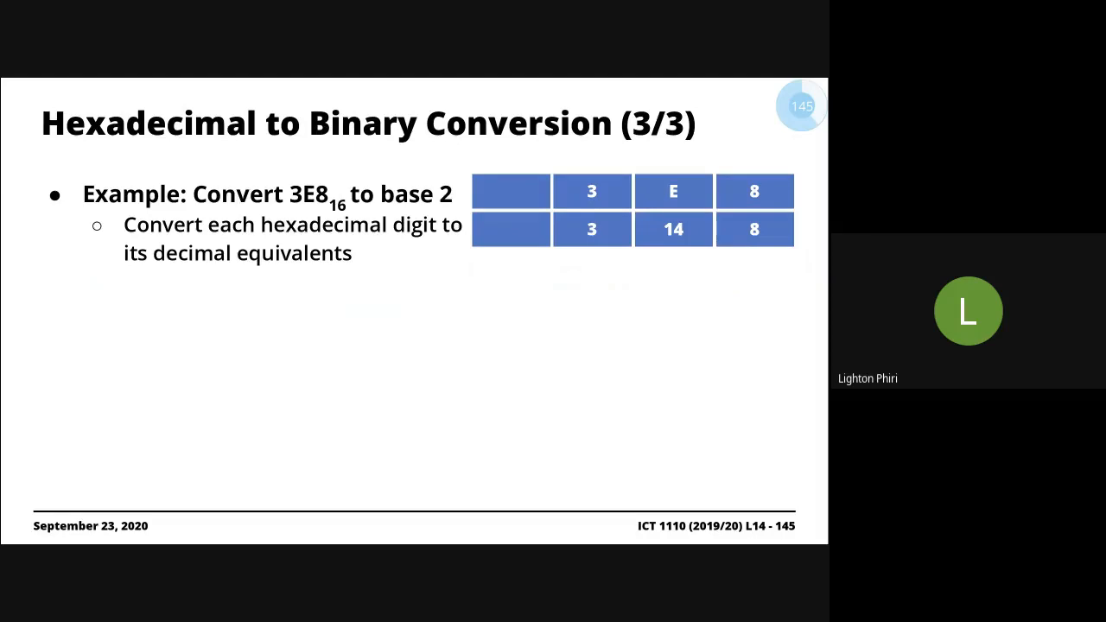
{"action": "key", "text": "Right"}
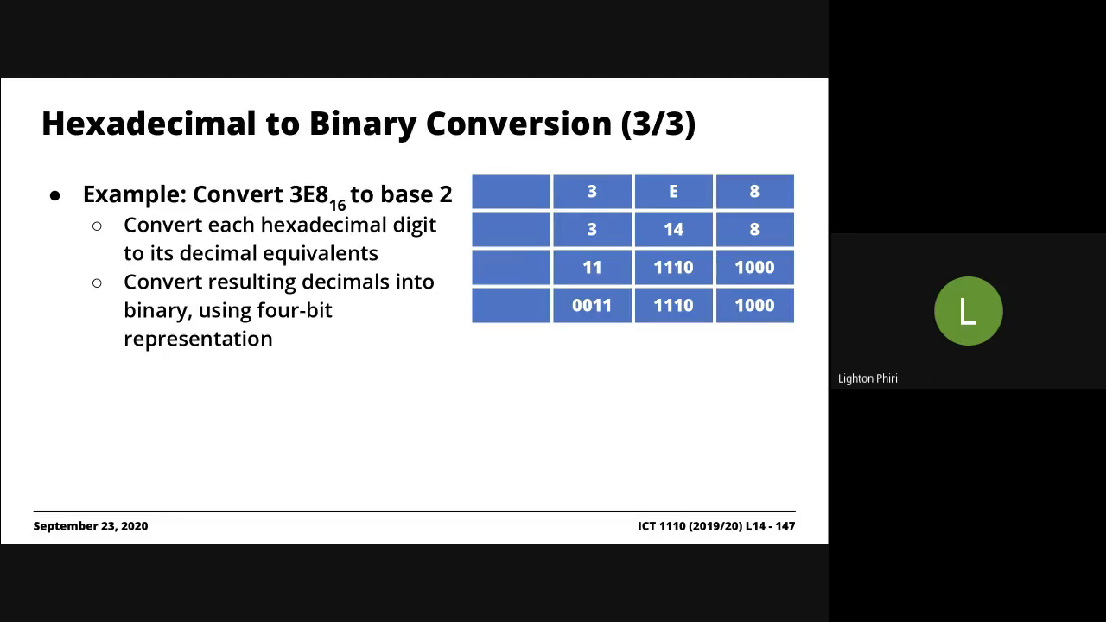
{"action": "mouse_move", "coordinate": [569, 326]}
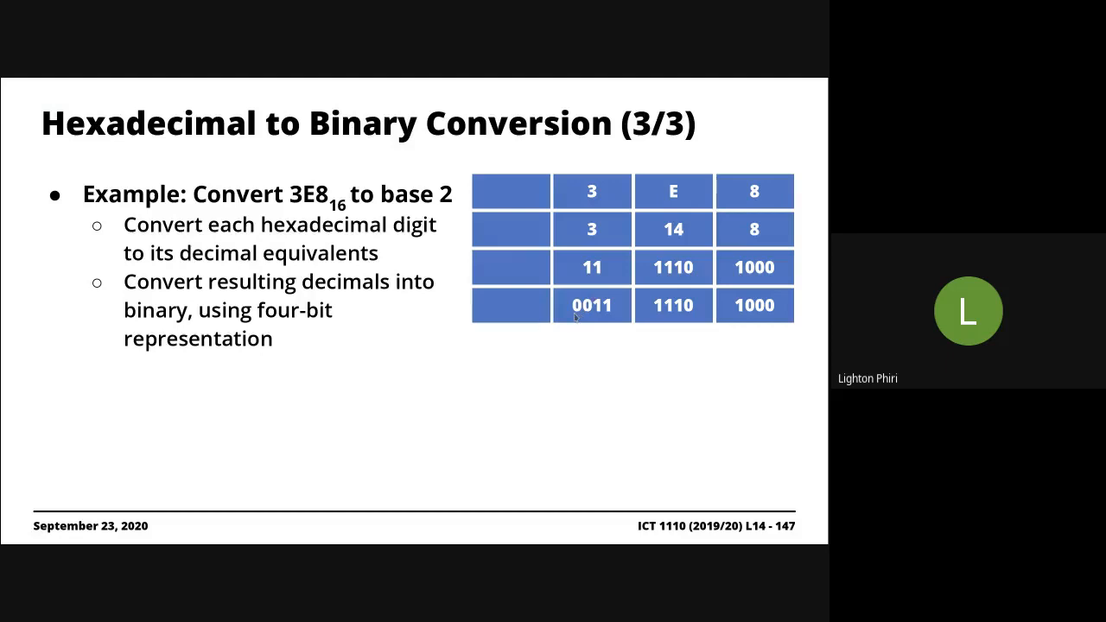
{"action": "mouse_move", "coordinate": [601, 335]}
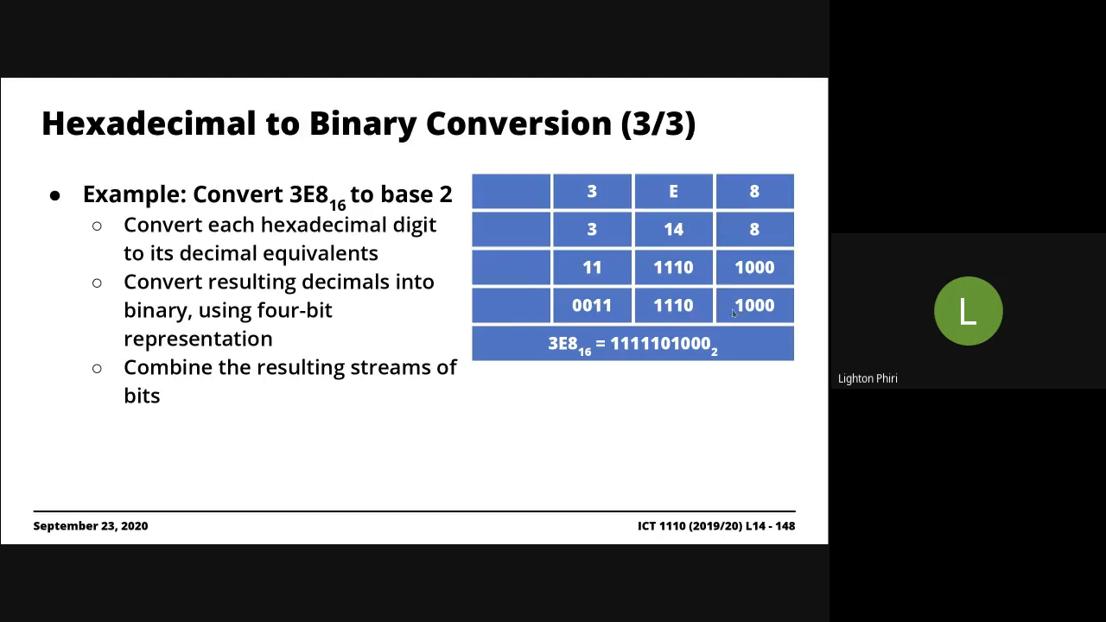
{"action": "mouse_move", "coordinate": [542, 405]}
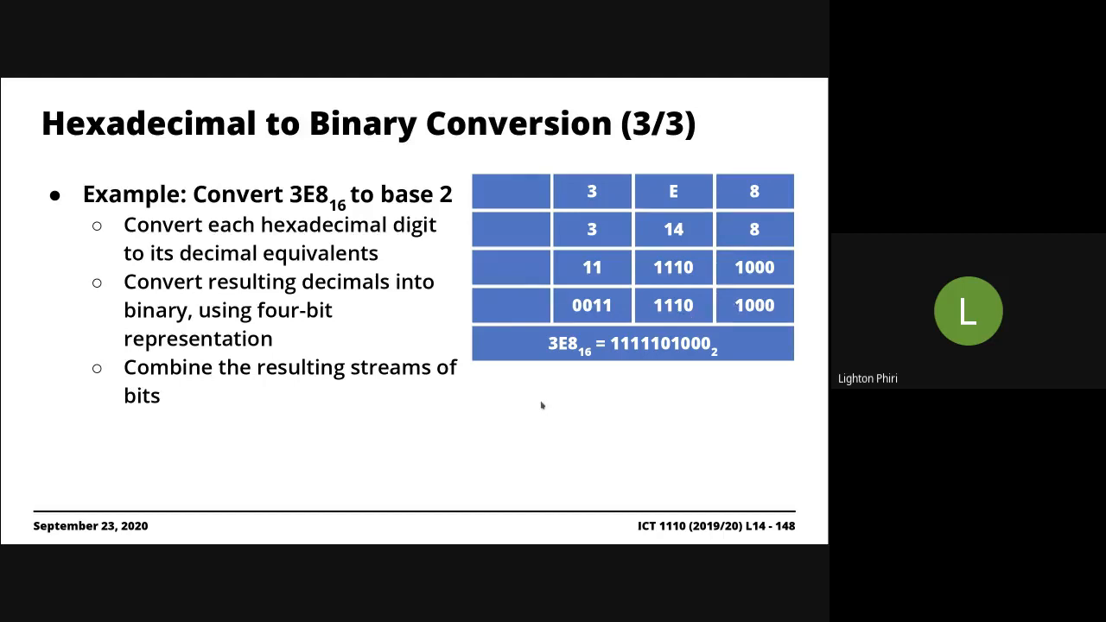
{"action": "mouse_move", "coordinate": [619, 353]}
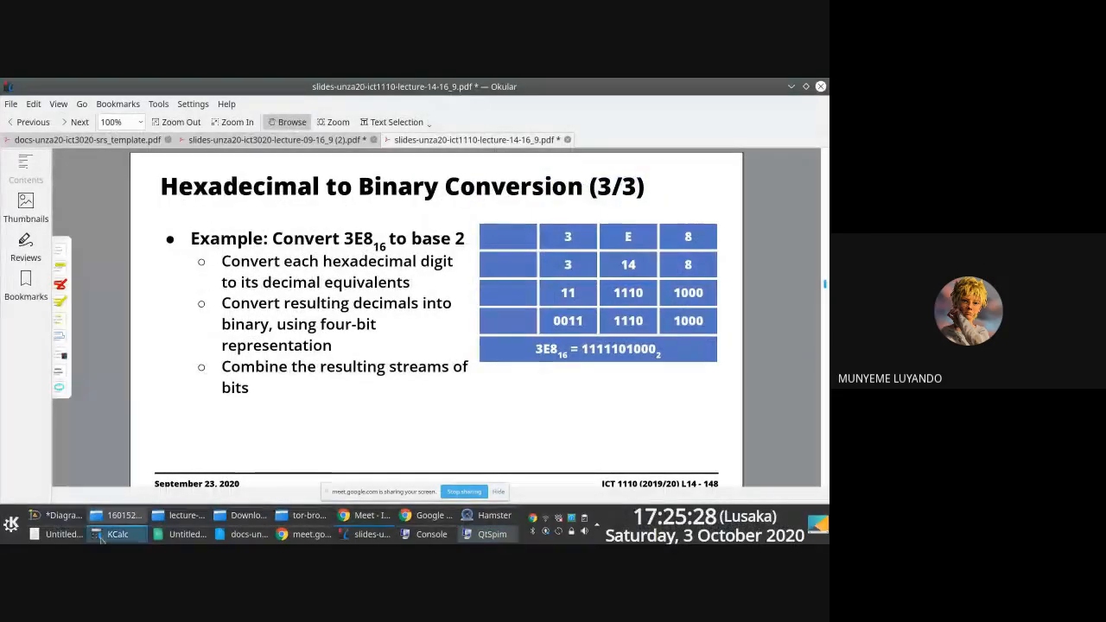
Show KCalc briefly, dismiss it, and ready the freehand line annotation on the slide
{"action": "left_click", "coordinate": [118, 533]}
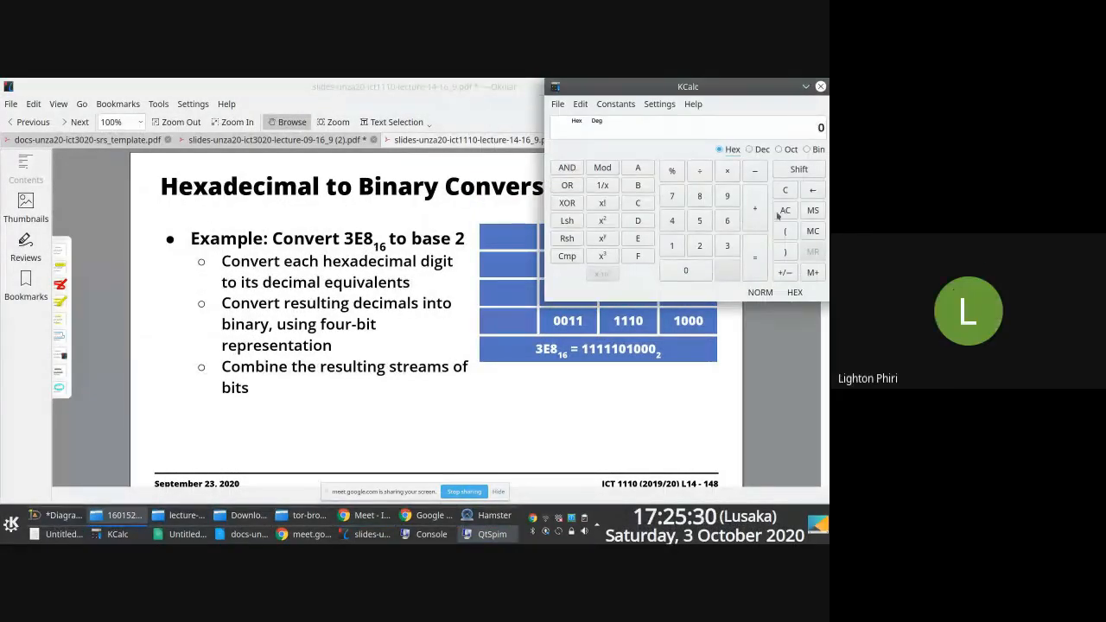
{"action": "left_click", "coordinate": [751, 149]}
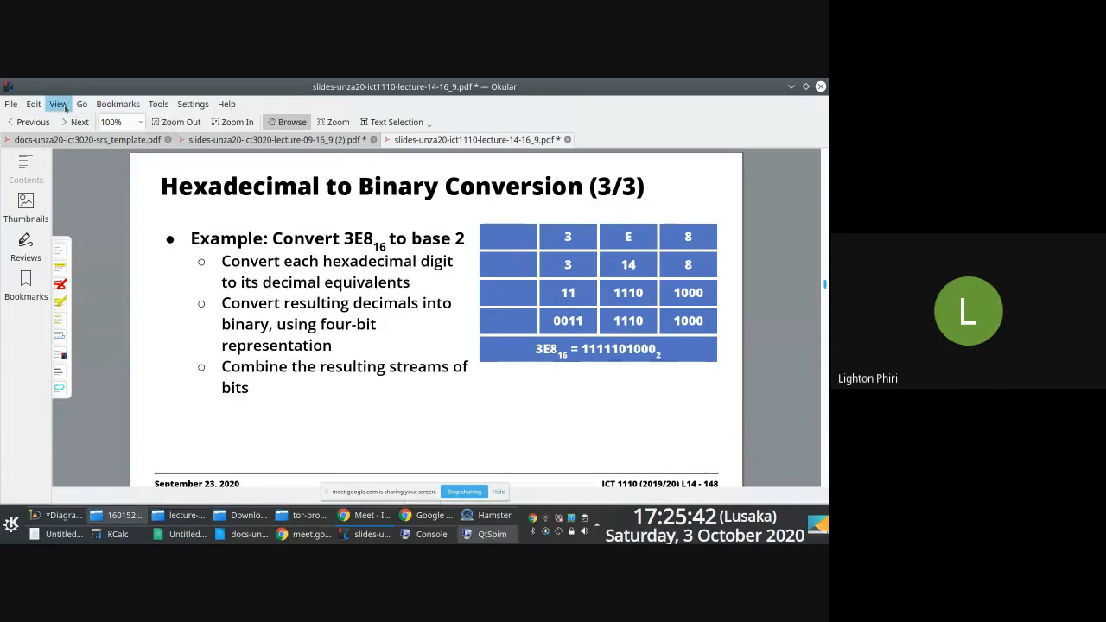
{"action": "left_click", "coordinate": [59, 104]}
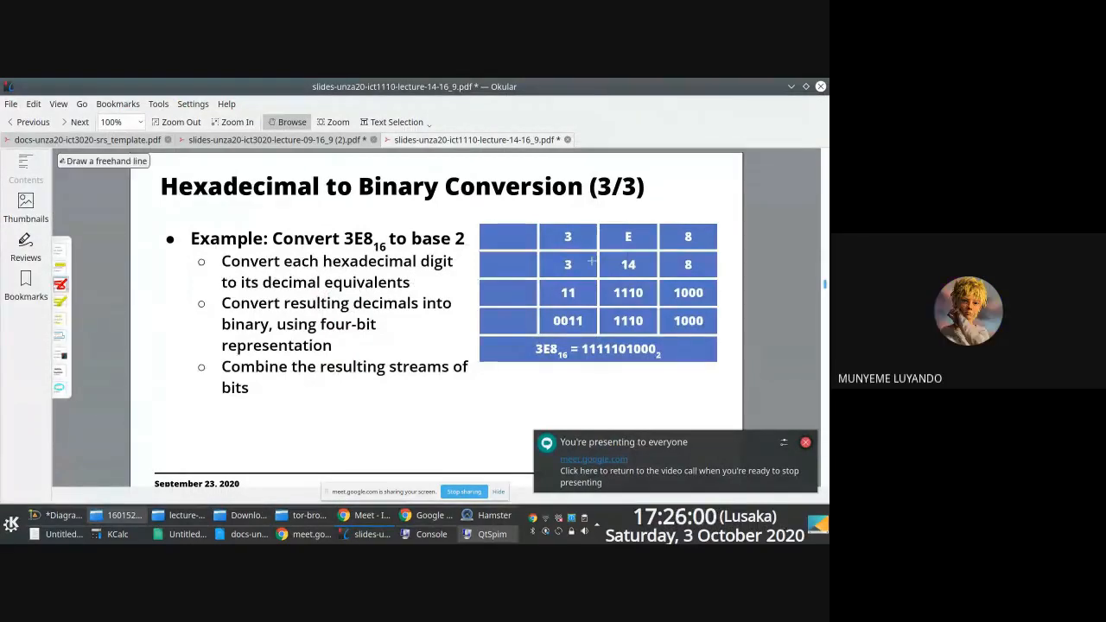
Circle the decimal 3 and sketch its repeated division by 2 with remainders 1 and 1
{"action": "left_click_drag", "start_coordinate": [556, 256], "coordinate": [580, 273]}
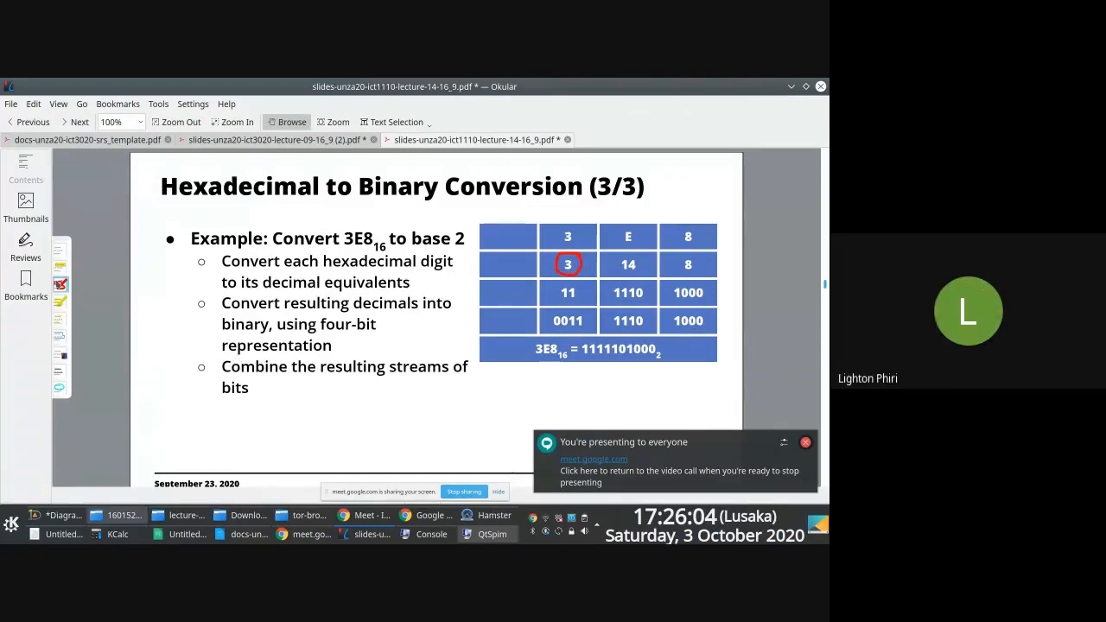
{"action": "left_click_drag", "start_coordinate": [363, 377], "coordinate": [367, 467]}
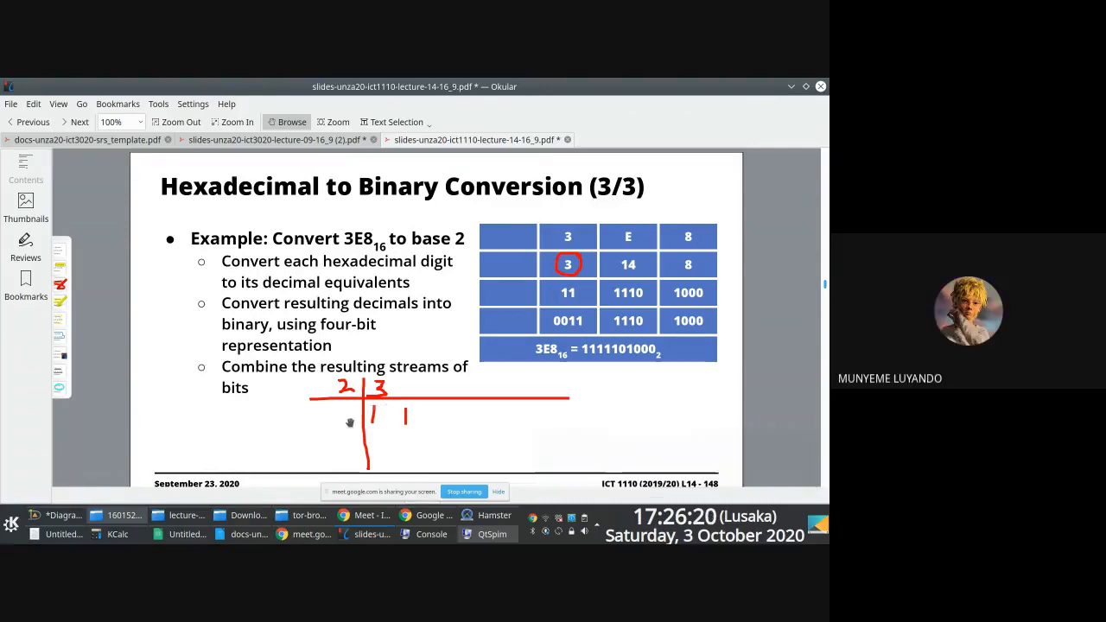
{"action": "left_click_drag", "start_coordinate": [328, 420], "coordinate": [350, 415]}
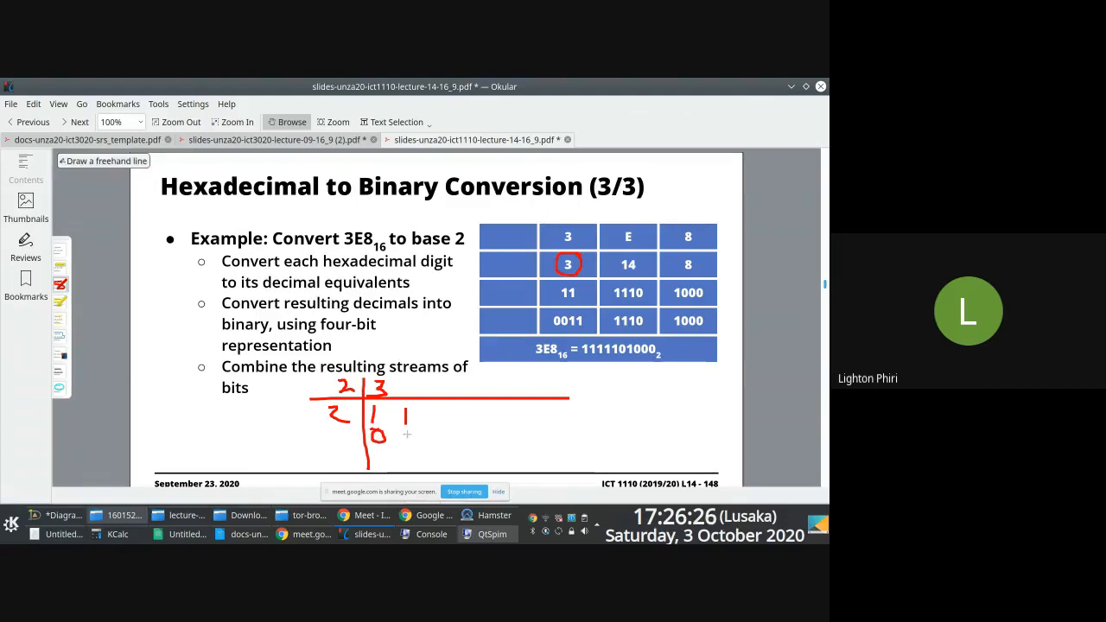
{"action": "left_click_drag", "start_coordinate": [406, 428], "coordinate": [406, 449]}
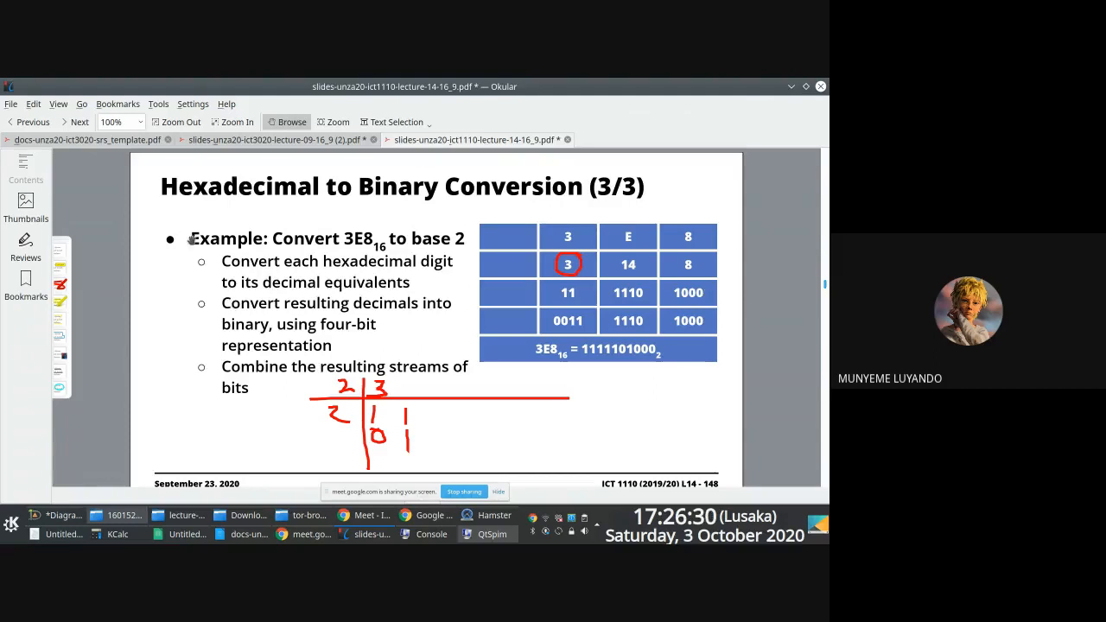
Write a 0 to the right of the hand-worked division
{"action": "left_click", "coordinate": [59, 103]}
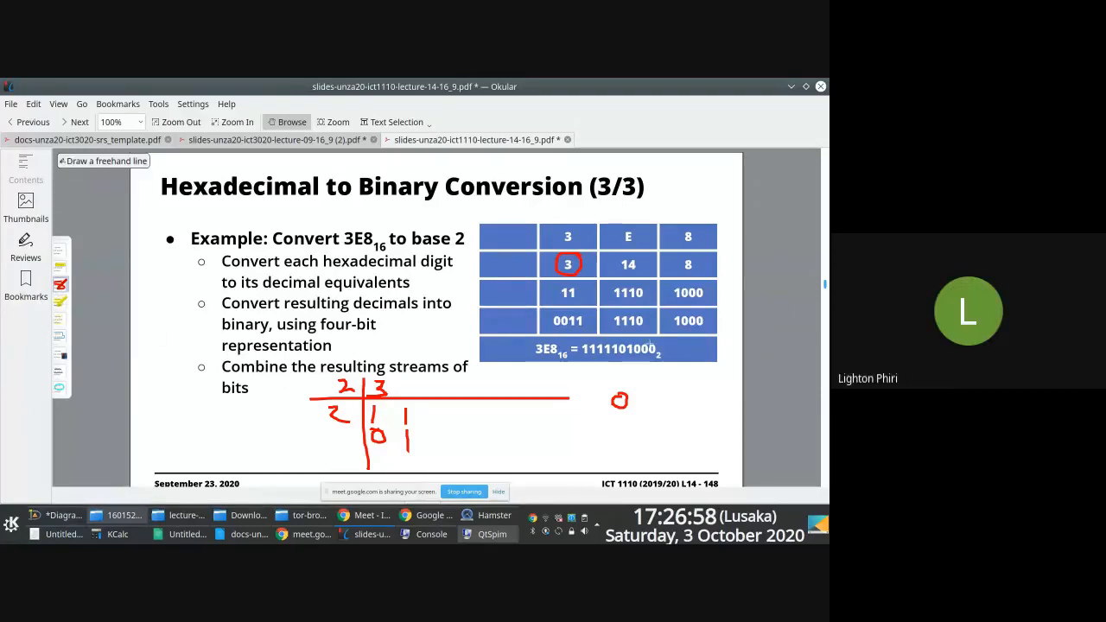
{"action": "left_click_drag", "start_coordinate": [614, 399], "coordinate": [643, 399]}
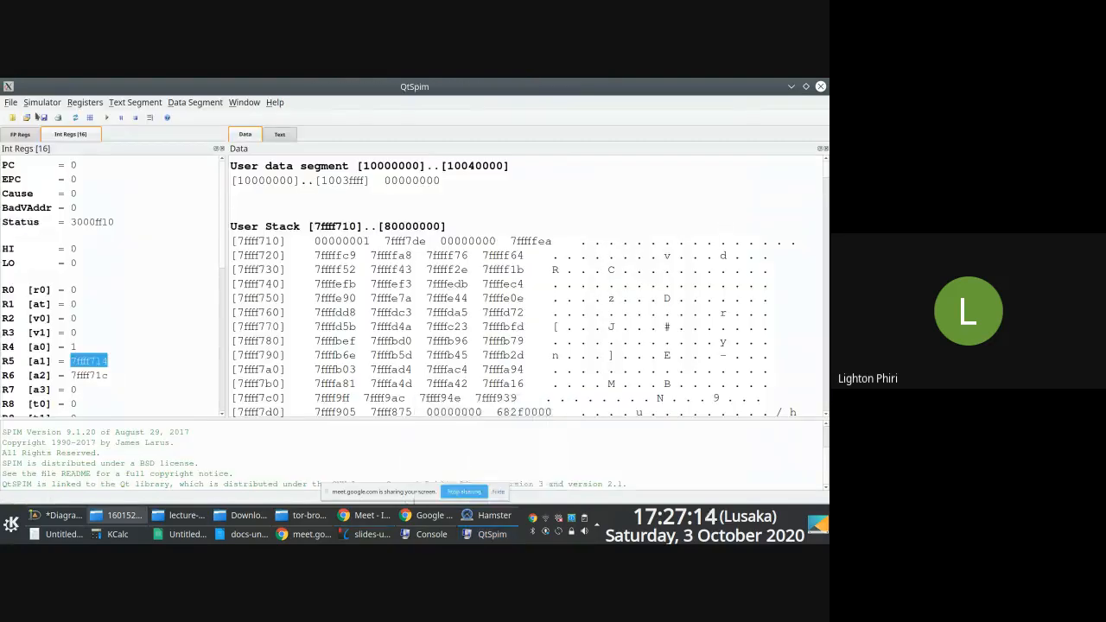
Switch QtSpim's register display to Binary and copy the a2 register's binary value
{"action": "left_click", "coordinate": [84, 102]}
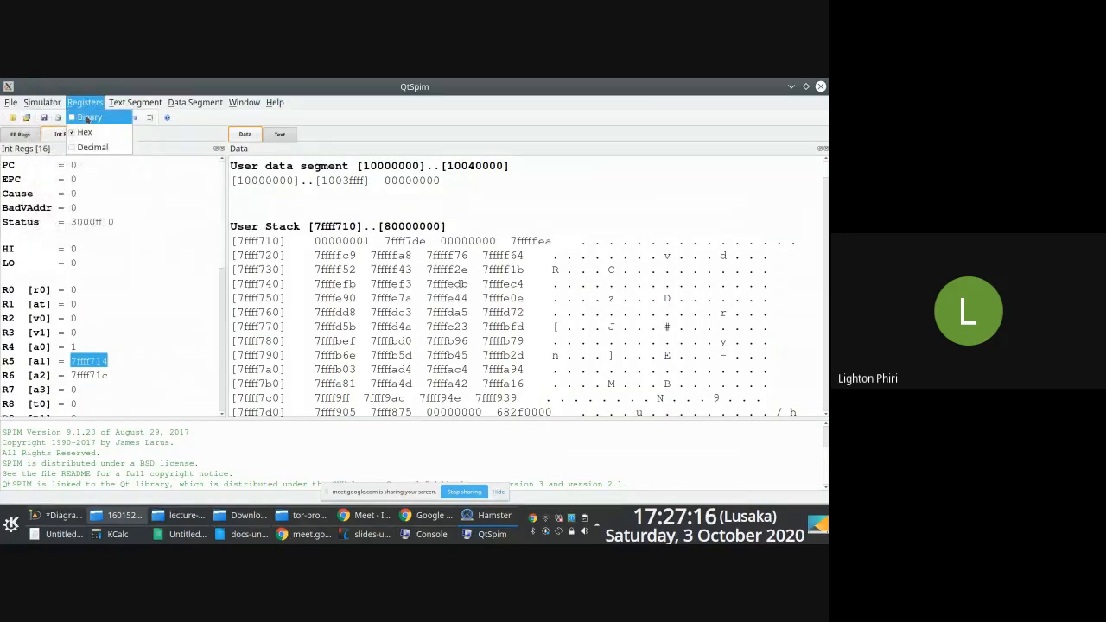
{"action": "left_click", "coordinate": [86, 118]}
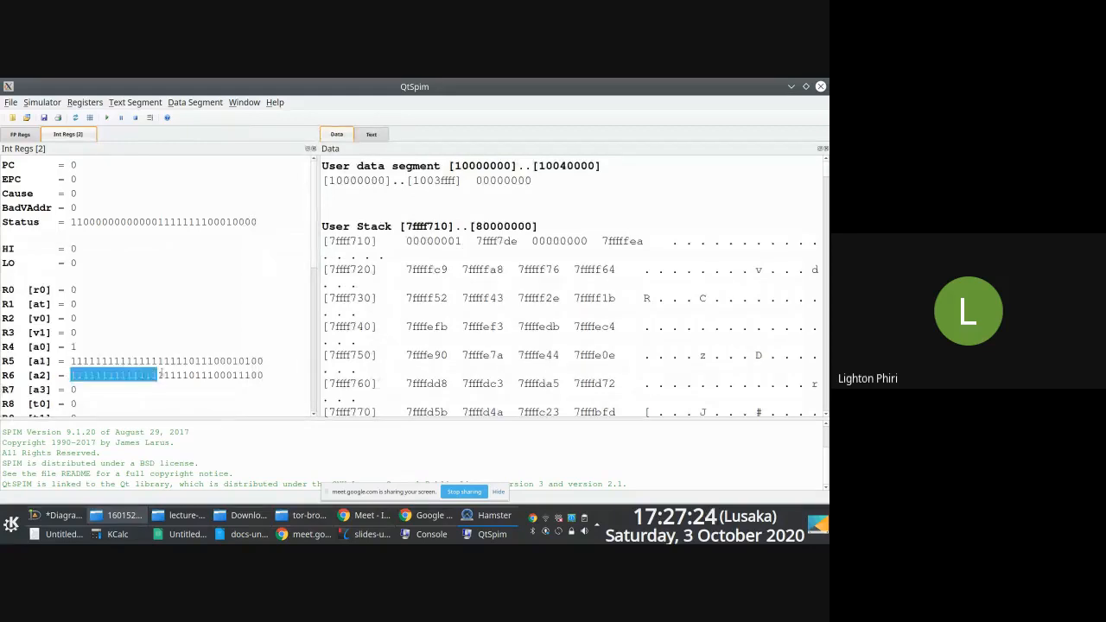
{"action": "right_click", "coordinate": [130, 375]}
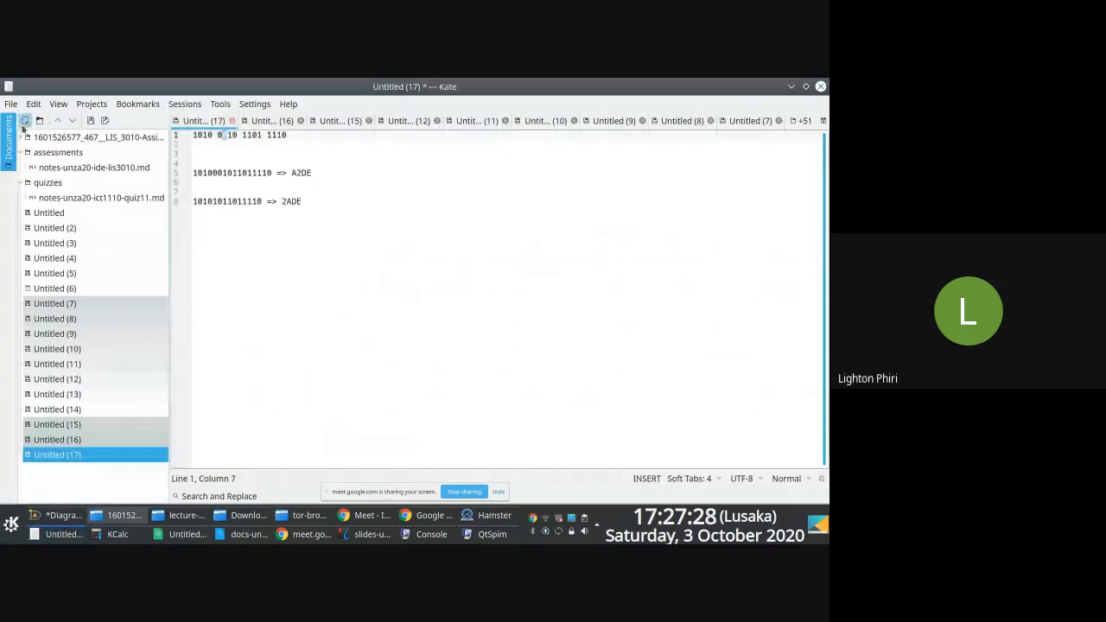
Start a new Kate document with the copied bits and turn on the word and character count
{"action": "left_click", "coordinate": [26, 121]}
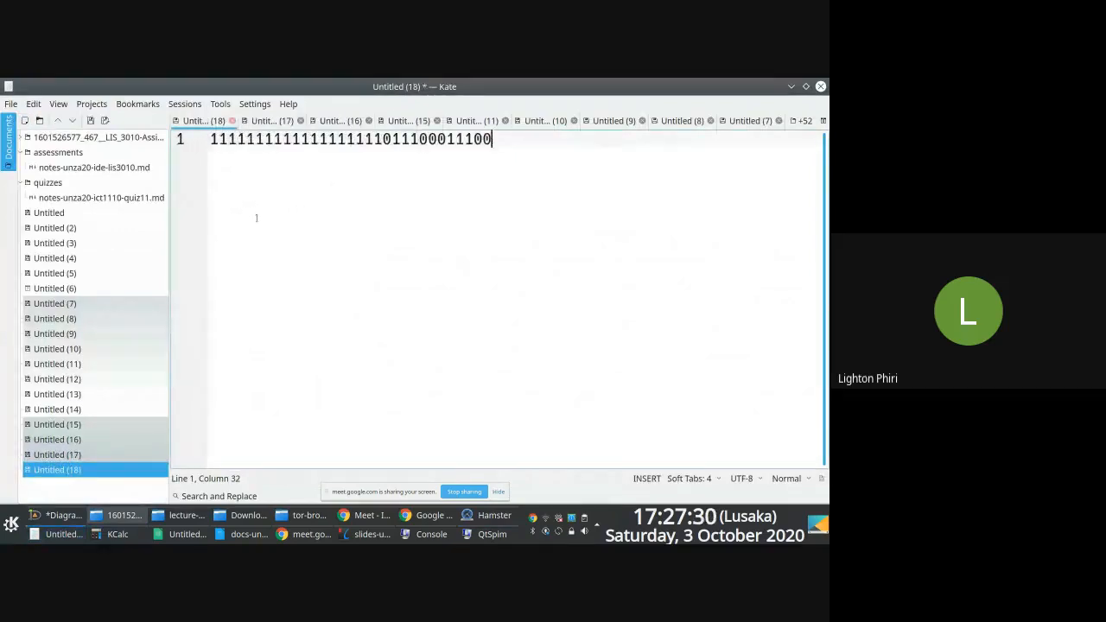
{"action": "left_click", "coordinate": [58, 104]}
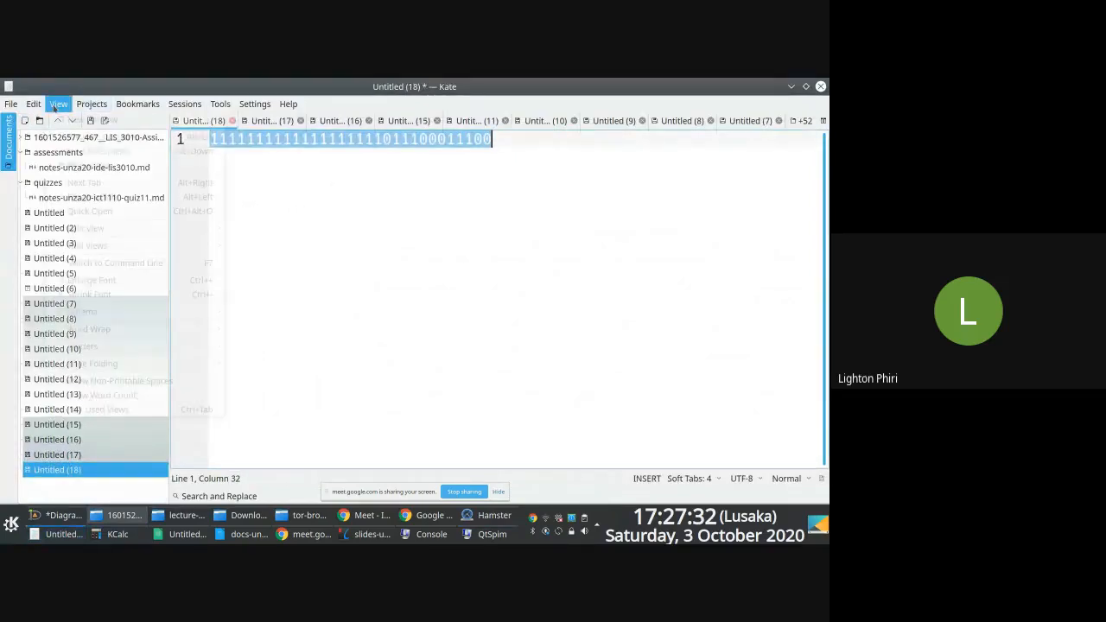
{"action": "left_click", "coordinate": [59, 103]}
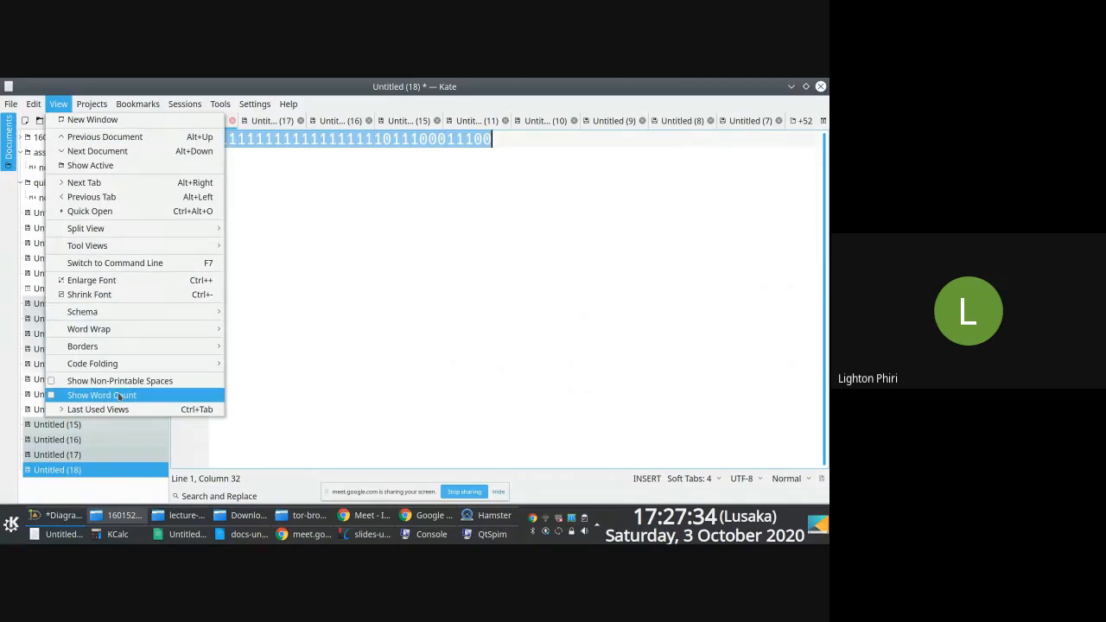
{"action": "left_click", "coordinate": [100, 395]}
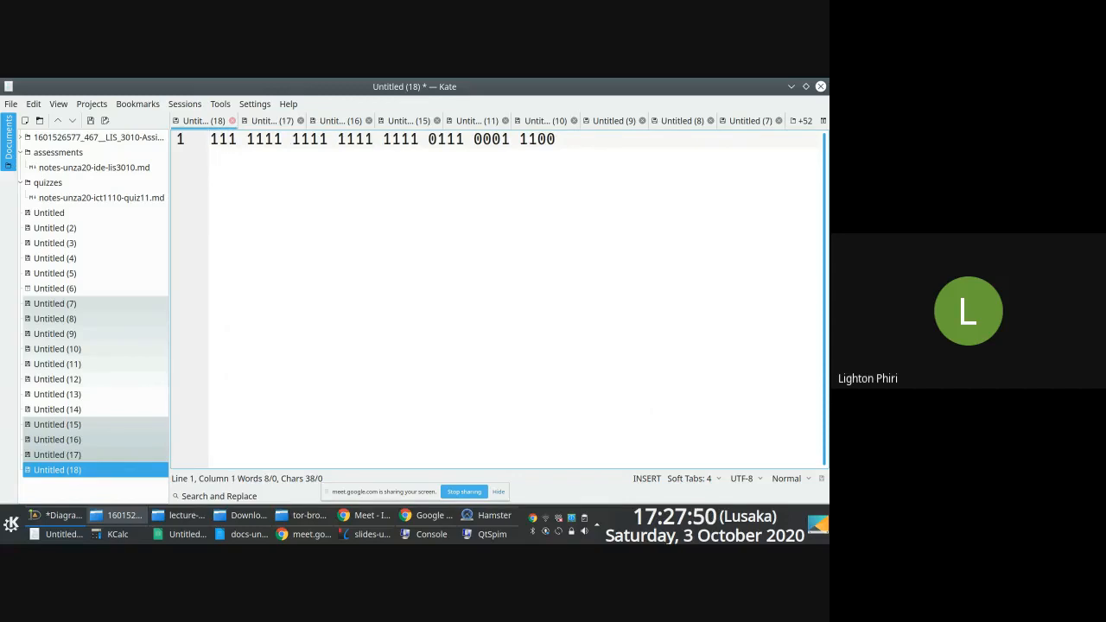
Write 111 and the padded 0111 on separate lines below the binary string
{"action": "type", "text": "0"}
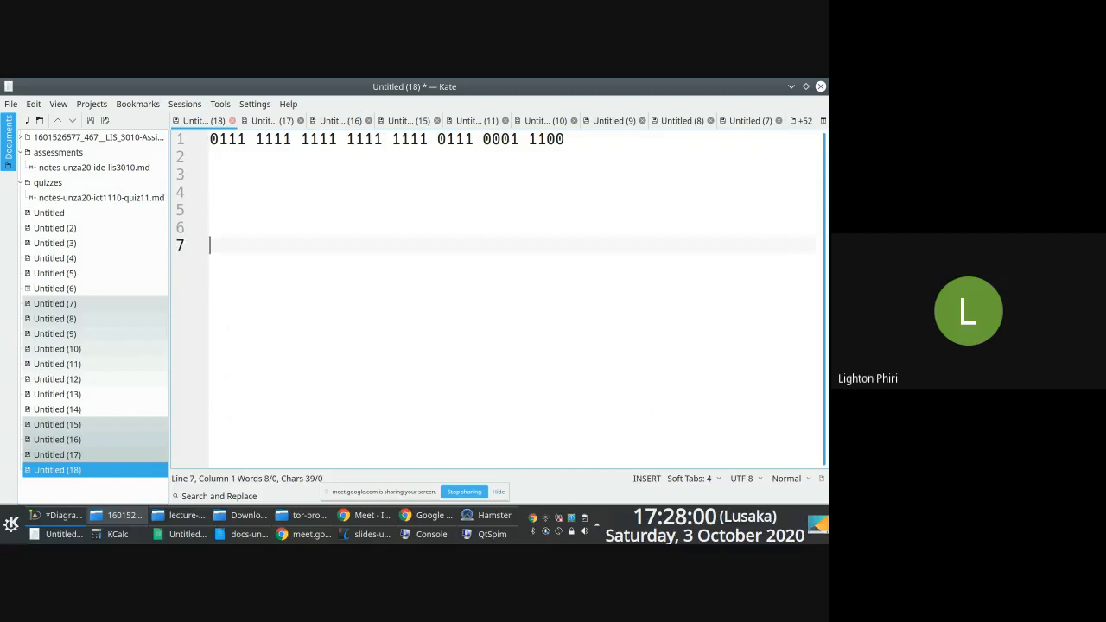
{"action": "type", "text": "111"}
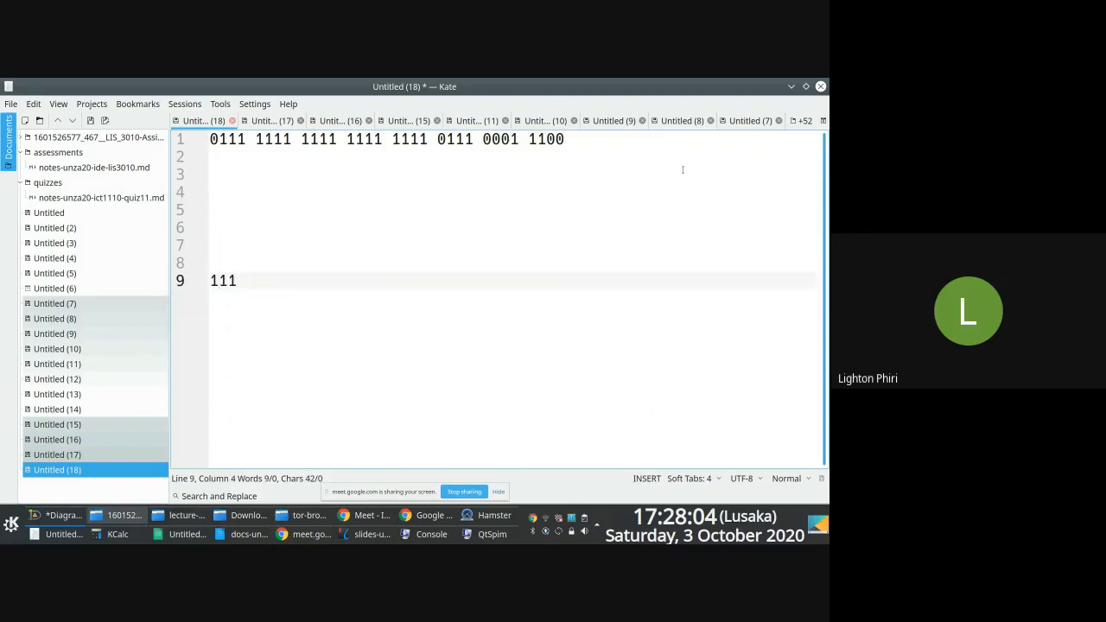
{"action": "type", "text": "011"}
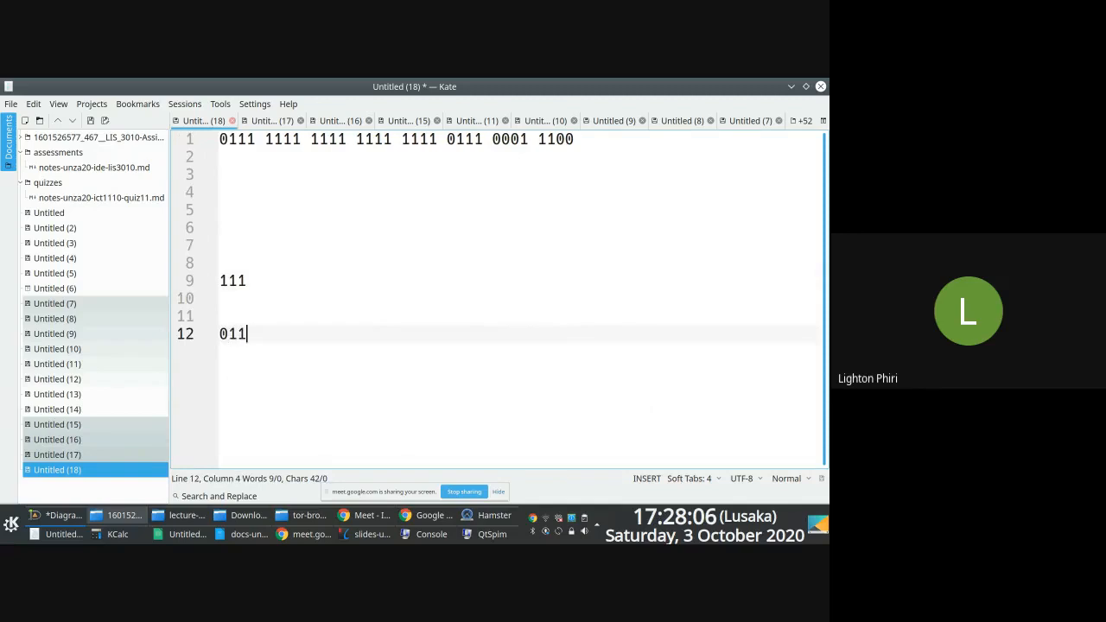
{"action": "type", "text": "1"}
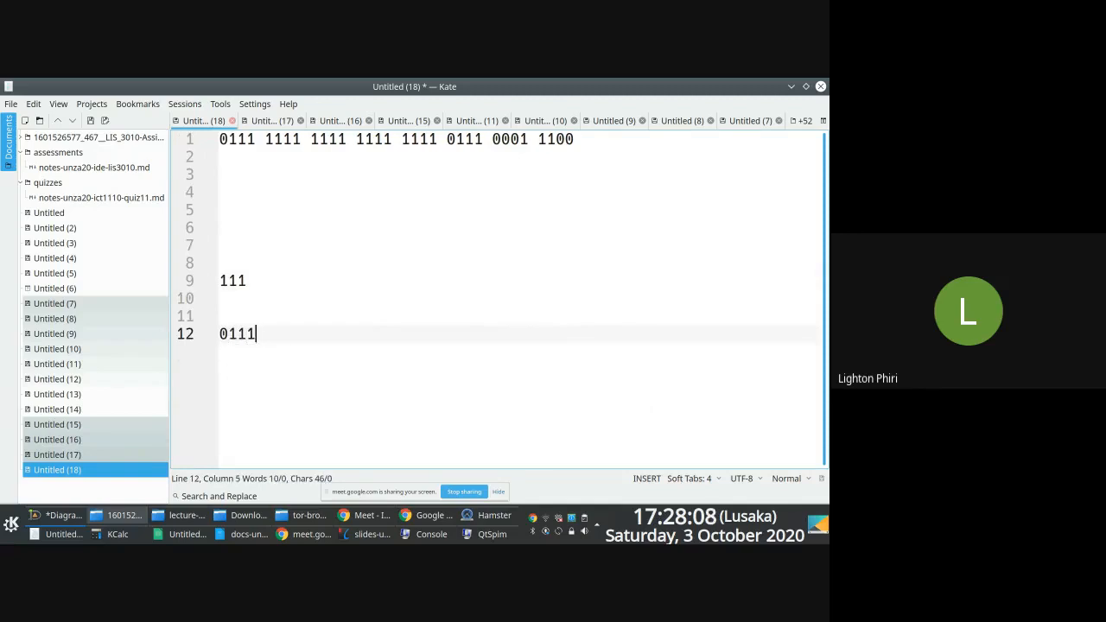
{"action": "left_click", "coordinate": [181, 532]}
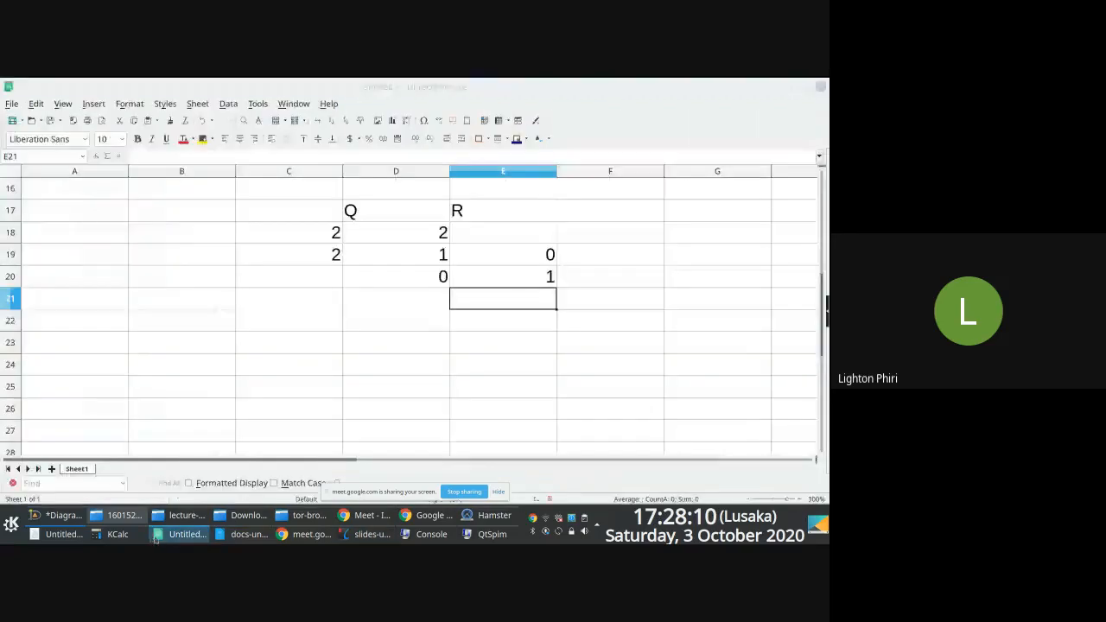
On Sheet2 lay out 1 1 1 and 0 1 1 1 one digit per cell and narrow columns G to J
{"action": "left_click", "coordinate": [110, 468]}
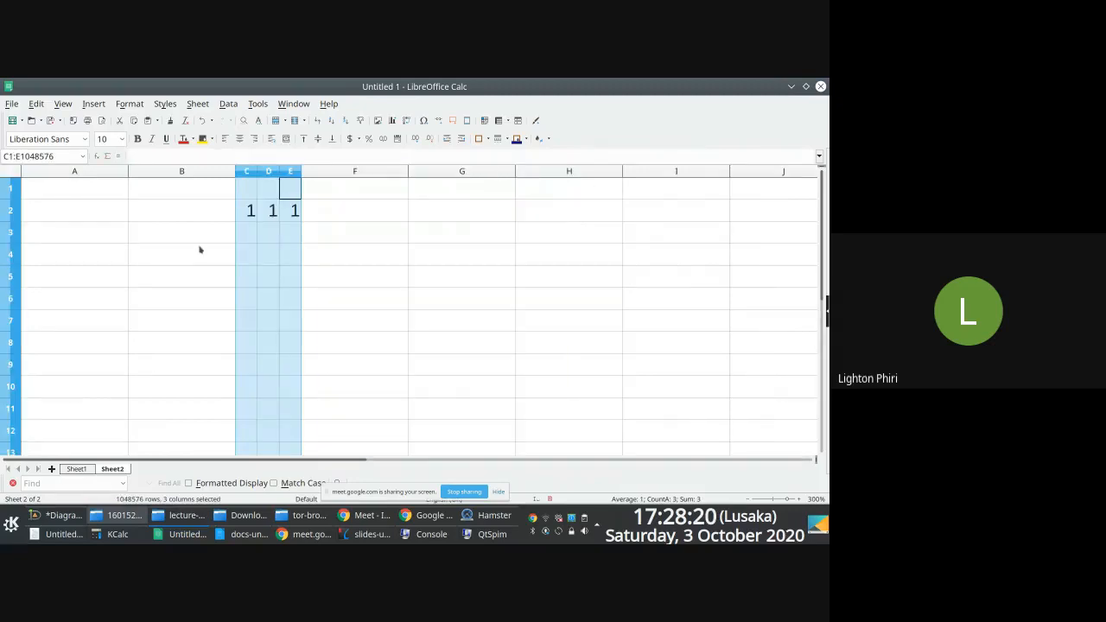
{"action": "mouse_move", "coordinate": [422, 214]}
{"action": "type", "text": "1"}
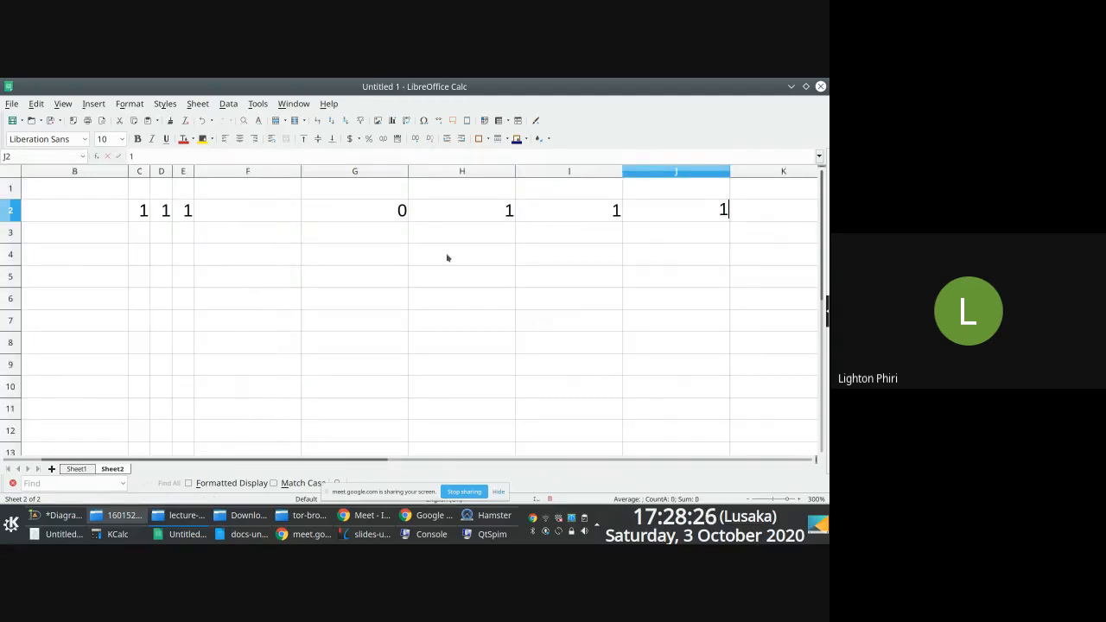
{"action": "left_click_drag", "start_coordinate": [355, 171], "coordinate": [677, 171]}
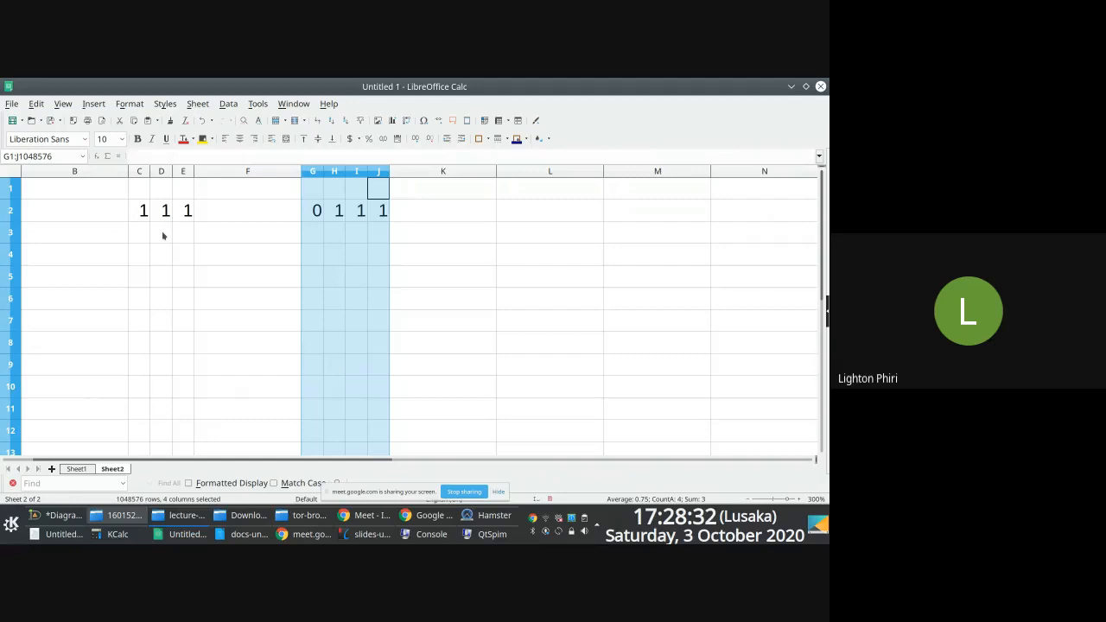
{"action": "mouse_move", "coordinate": [190, 239]}
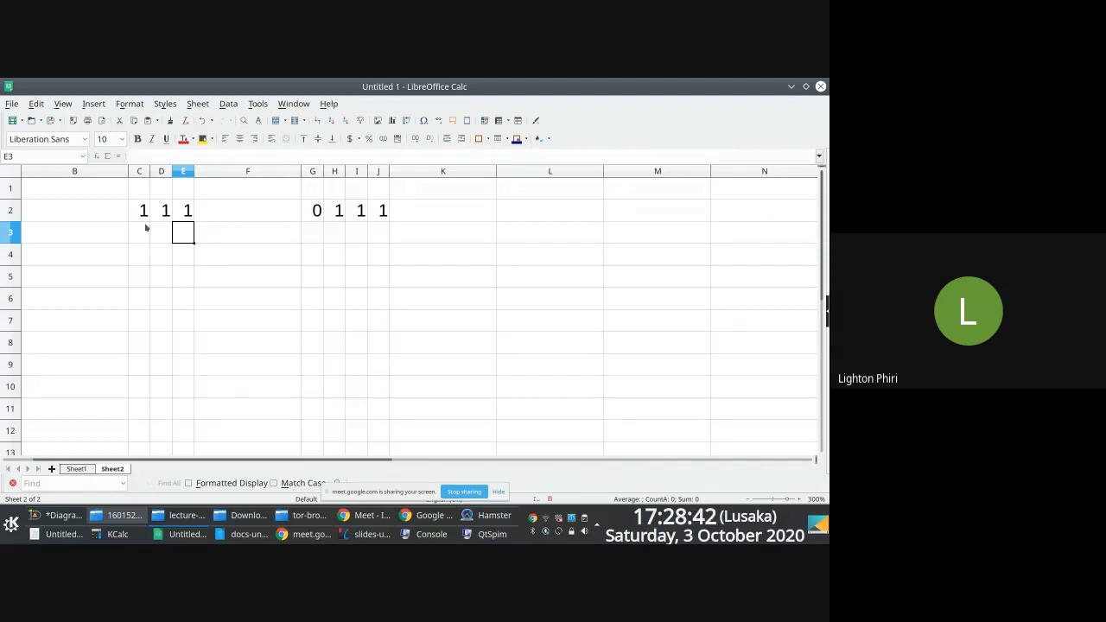
Enter =2^0 place-value formulas and edit the exponents so the row under 111 reads 4 2 1
{"action": "type", "text": "="}
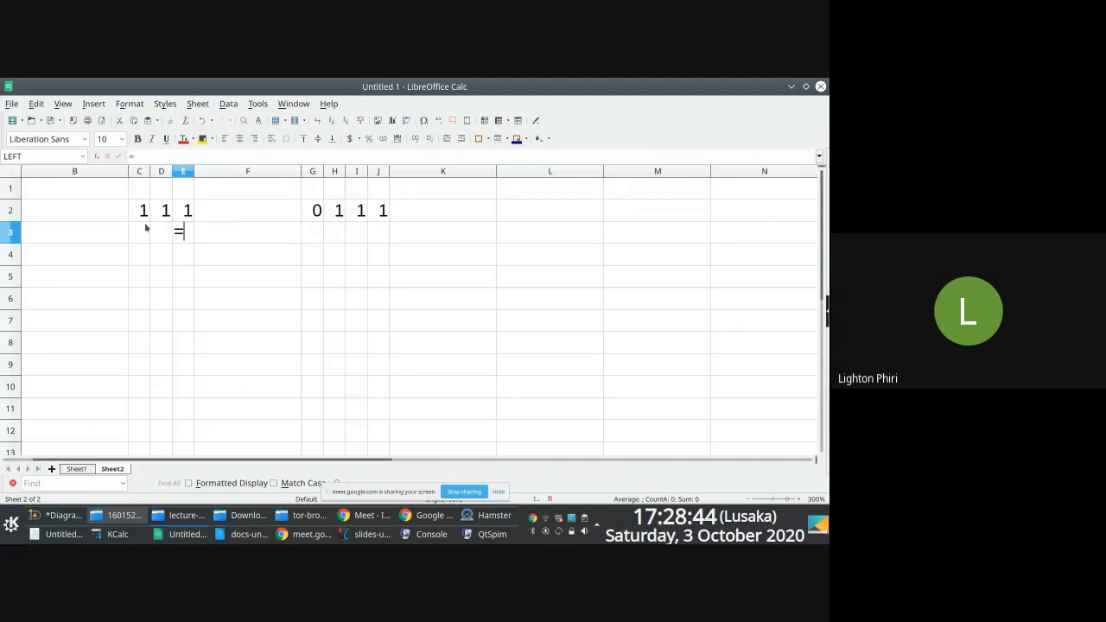
{"action": "type", "text": "2^0"}
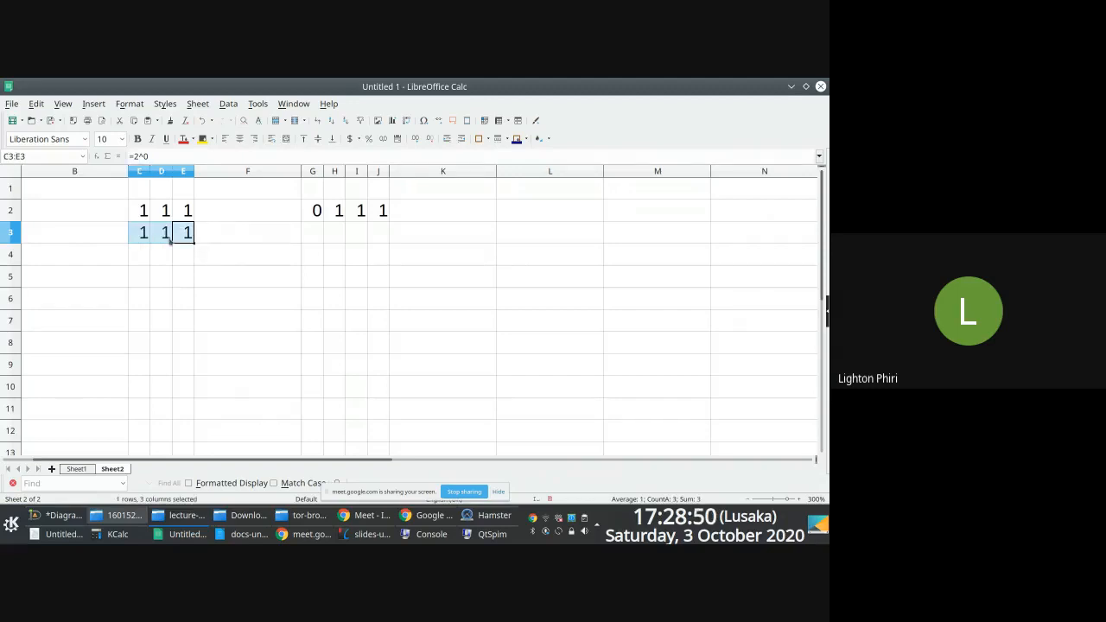
{"action": "double_click", "coordinate": [141, 232]}
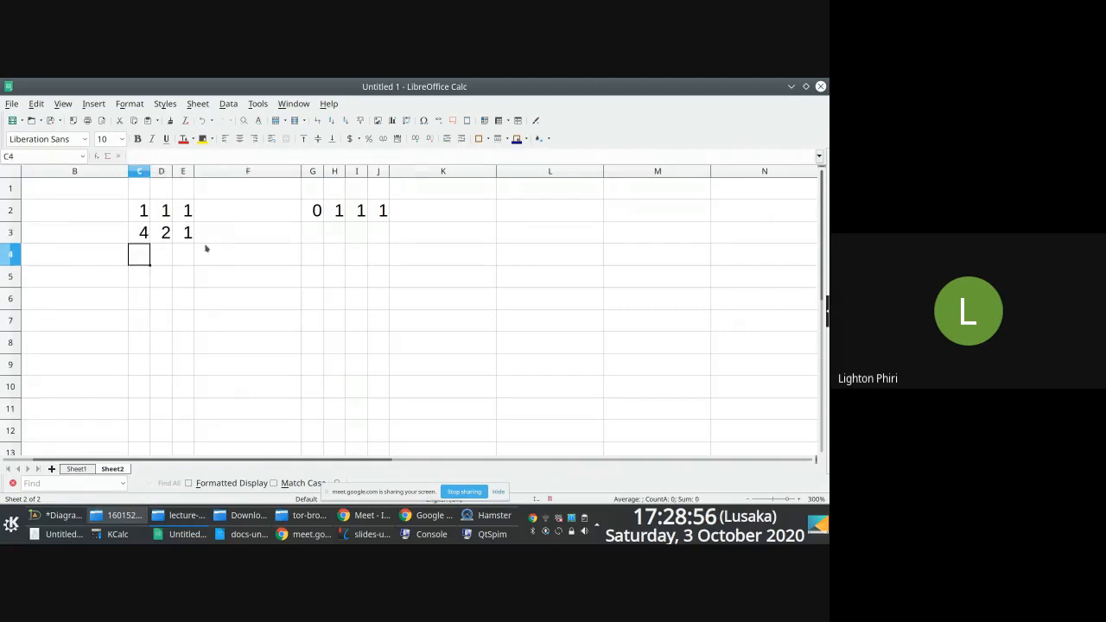
{"action": "left_click", "coordinate": [183, 254]}
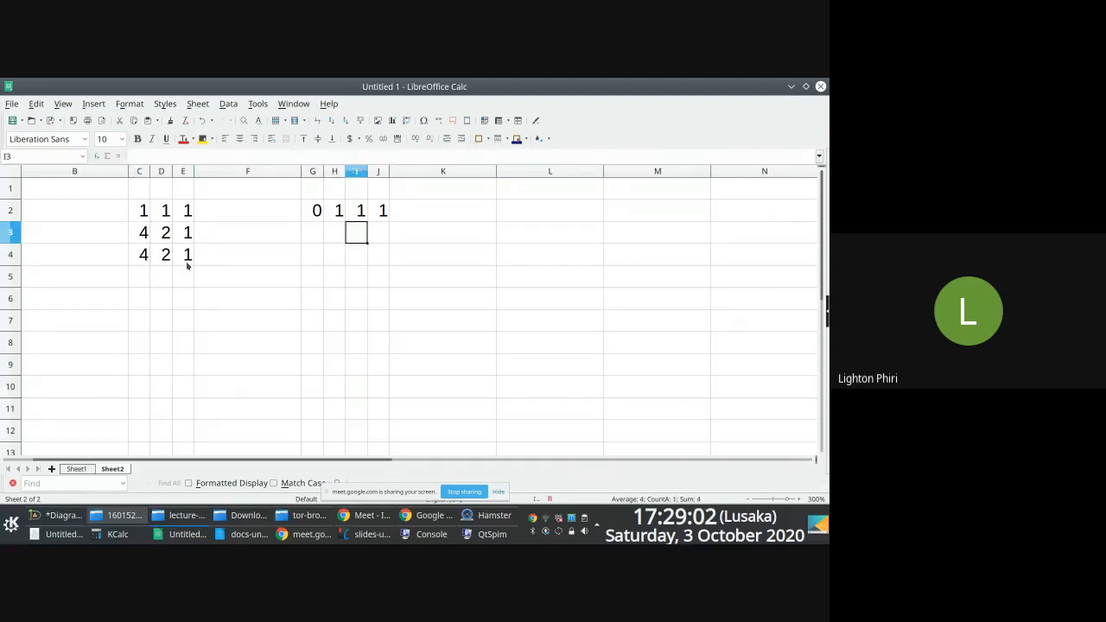
Enter =2^n formulas under 0111 giving place values 8 4 2 1 and their weighted digits
{"action": "type", "text": "=2"}
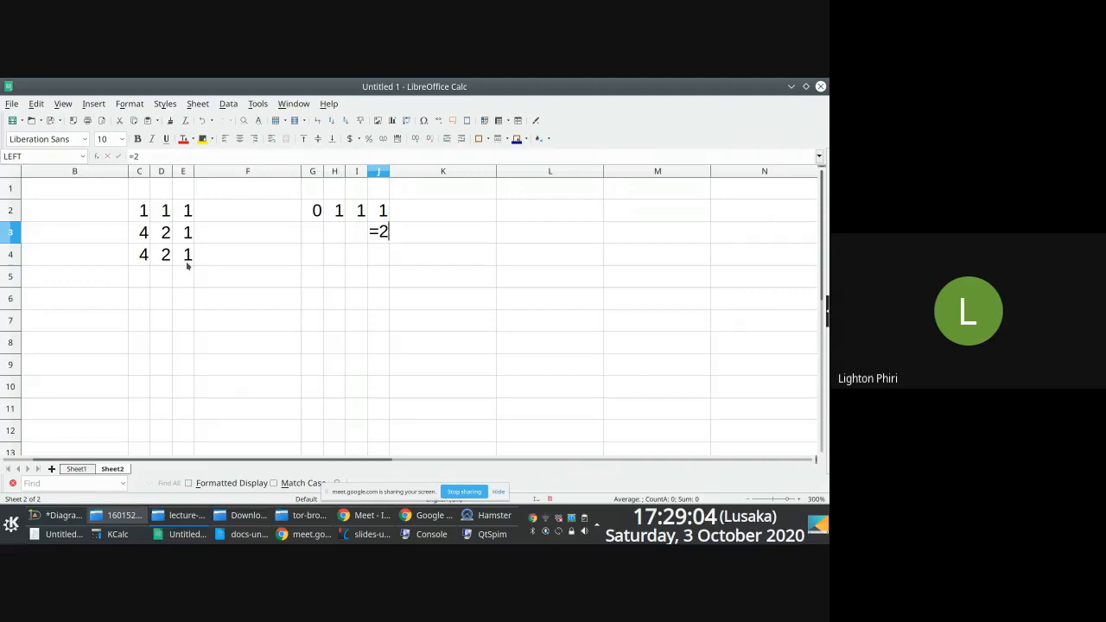
{"action": "type", "text": "^0I3"}
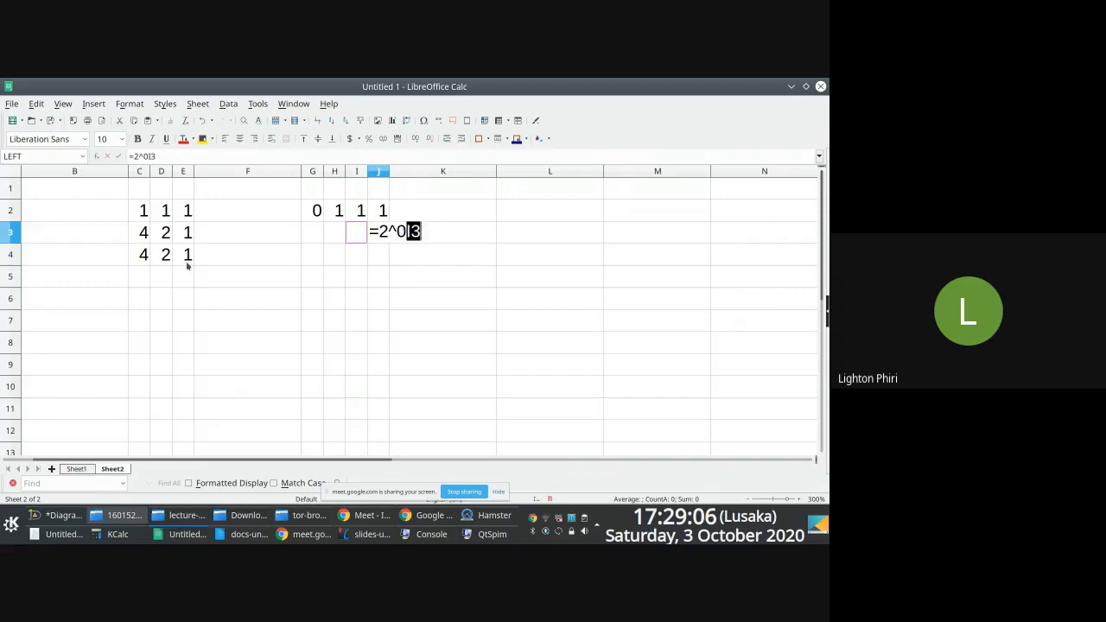
{"action": "key", "text": "Return"}
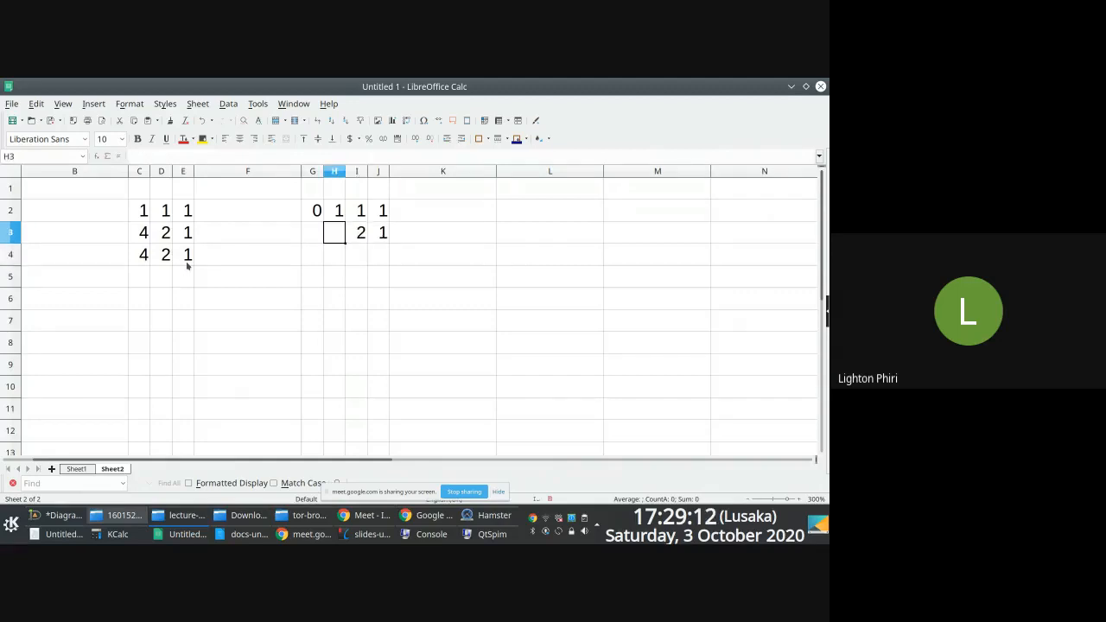
{"action": "type", "text": "=2"}
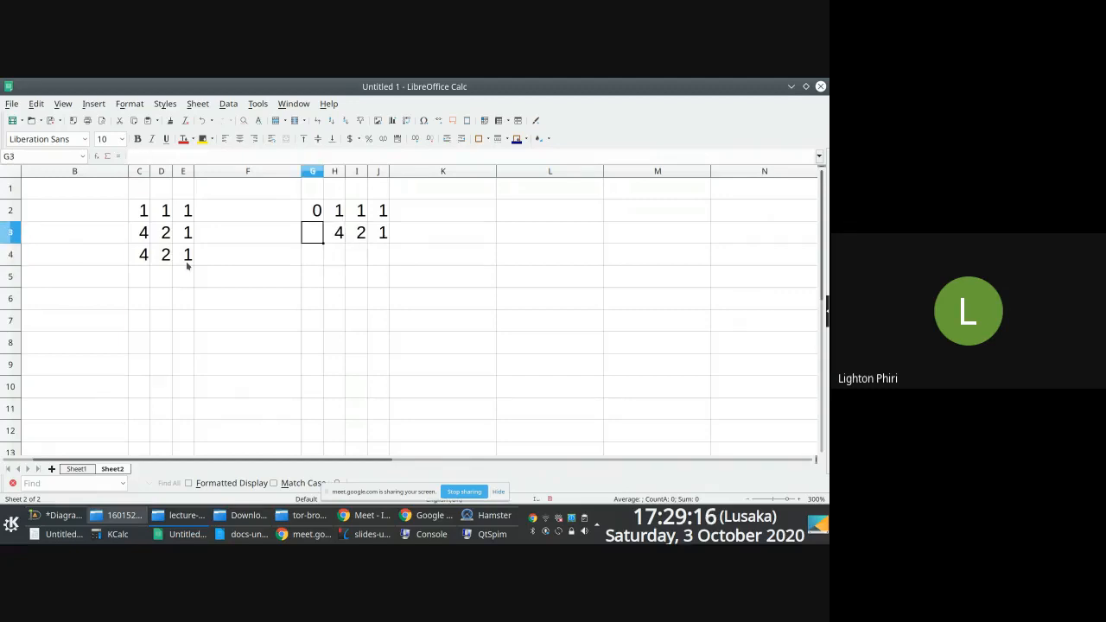
{"action": "type", "text": "=2"}
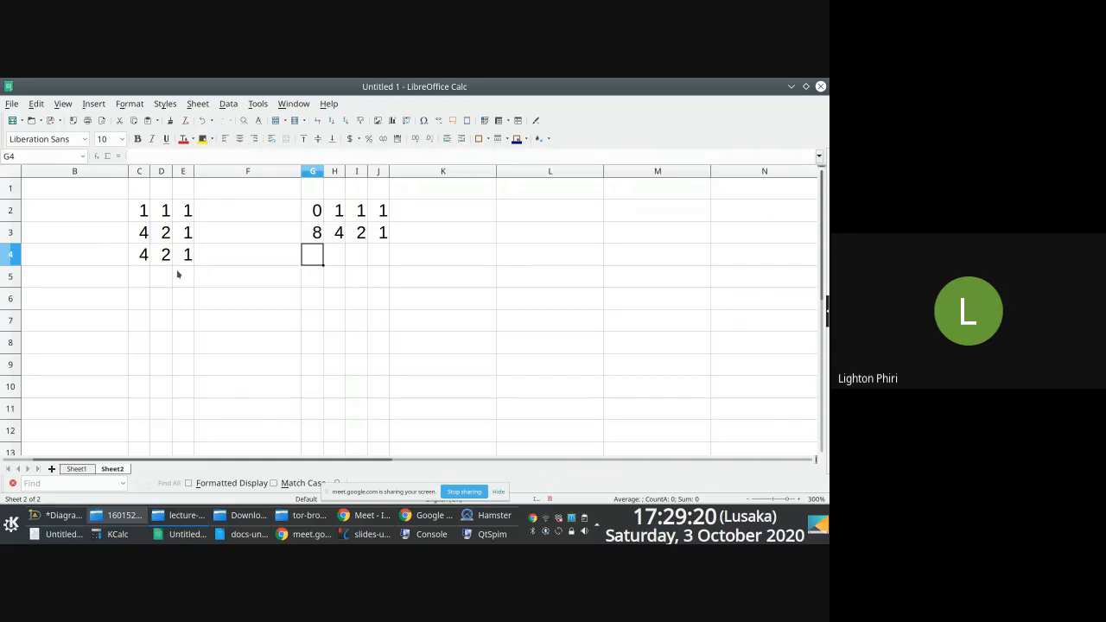
{"action": "mouse_move", "coordinate": [259, 291]}
{"action": "type", "text": "1"}
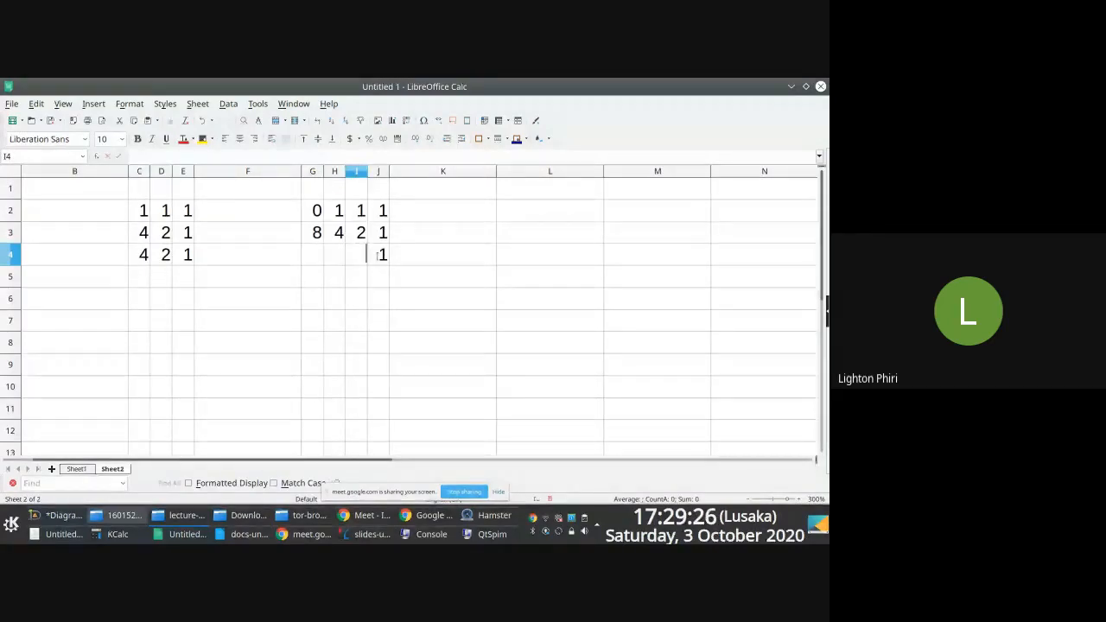
Write the total 7 in an empty cell below the tables
{"action": "left_click", "coordinate": [311, 254]}
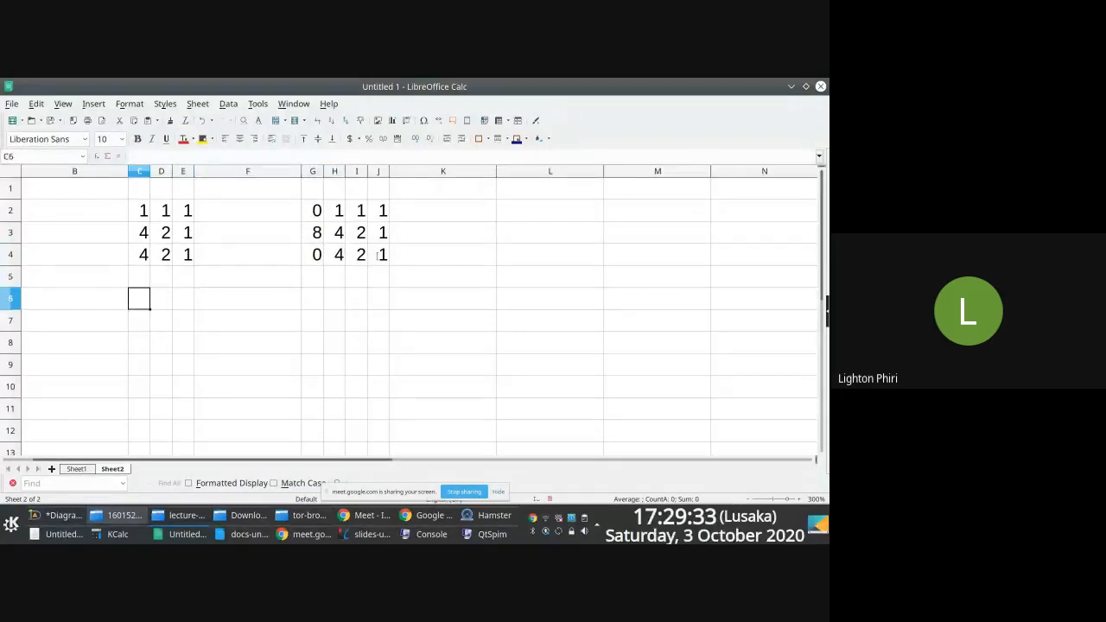
{"action": "type", "text": "7"}
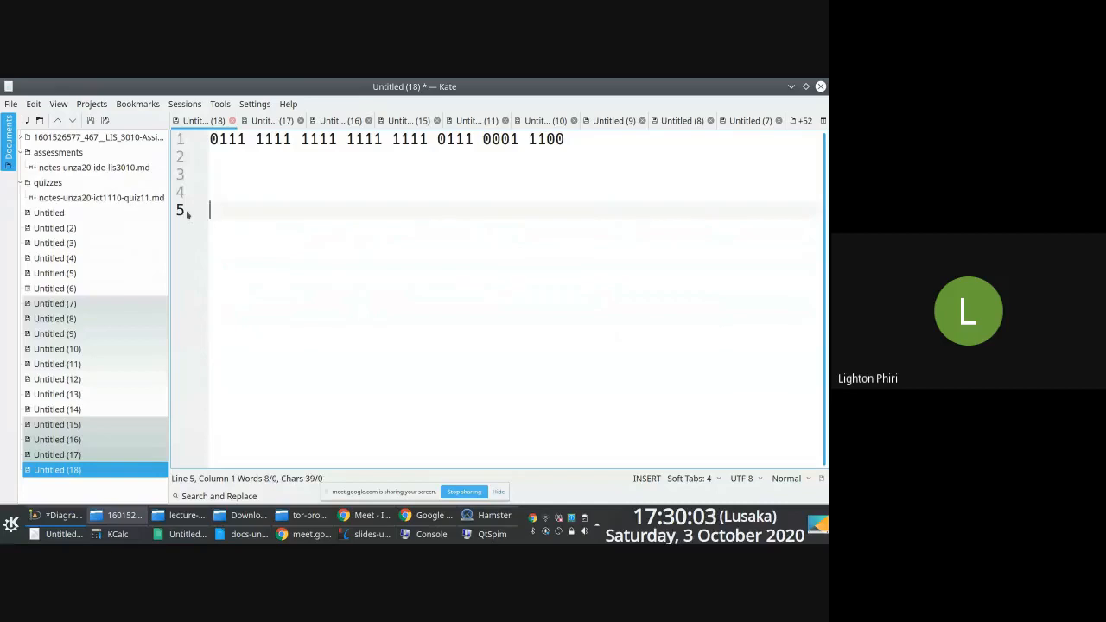
Write 110011 below the grouped value, correcting a digit, and start a new line
{"action": "type", "text": "111011"}
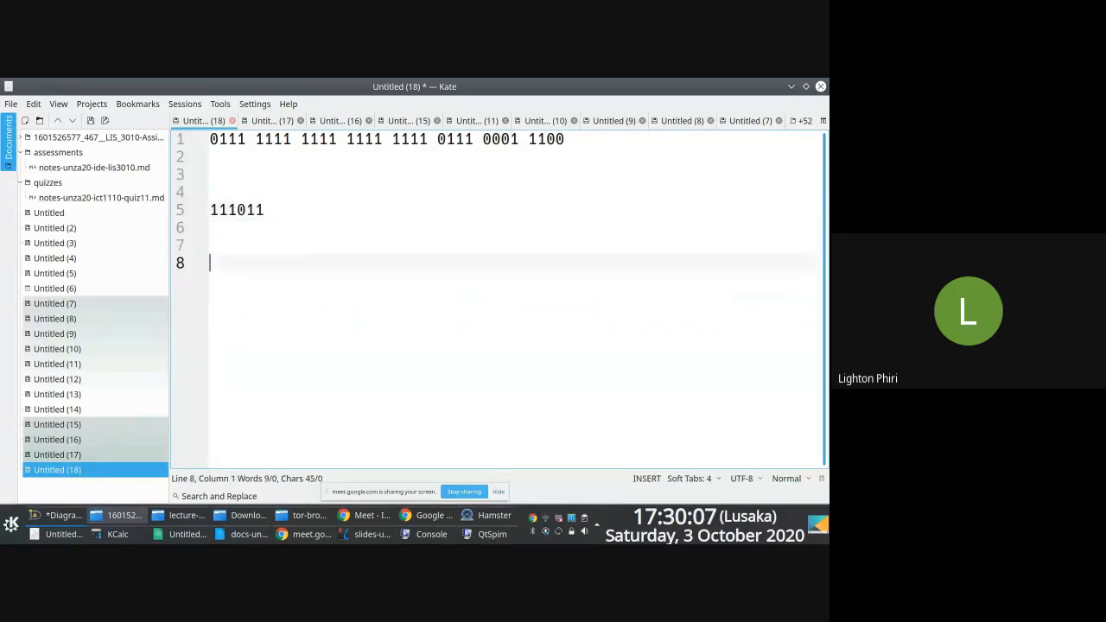
{"action": "left_click", "coordinate": [211, 211]}
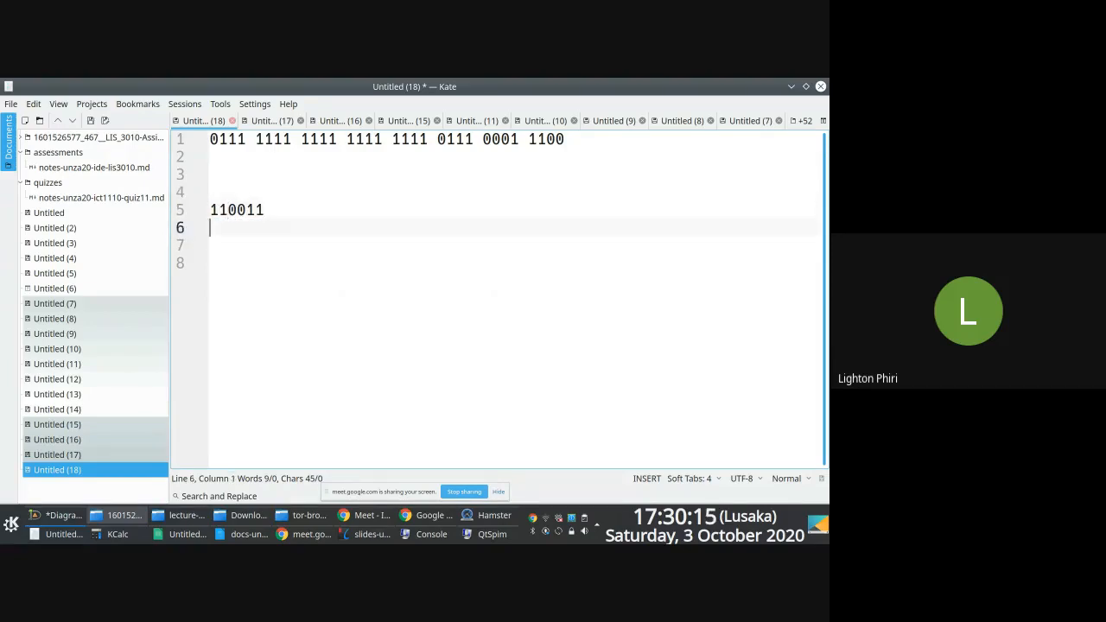
{"action": "key", "text": "Return"}
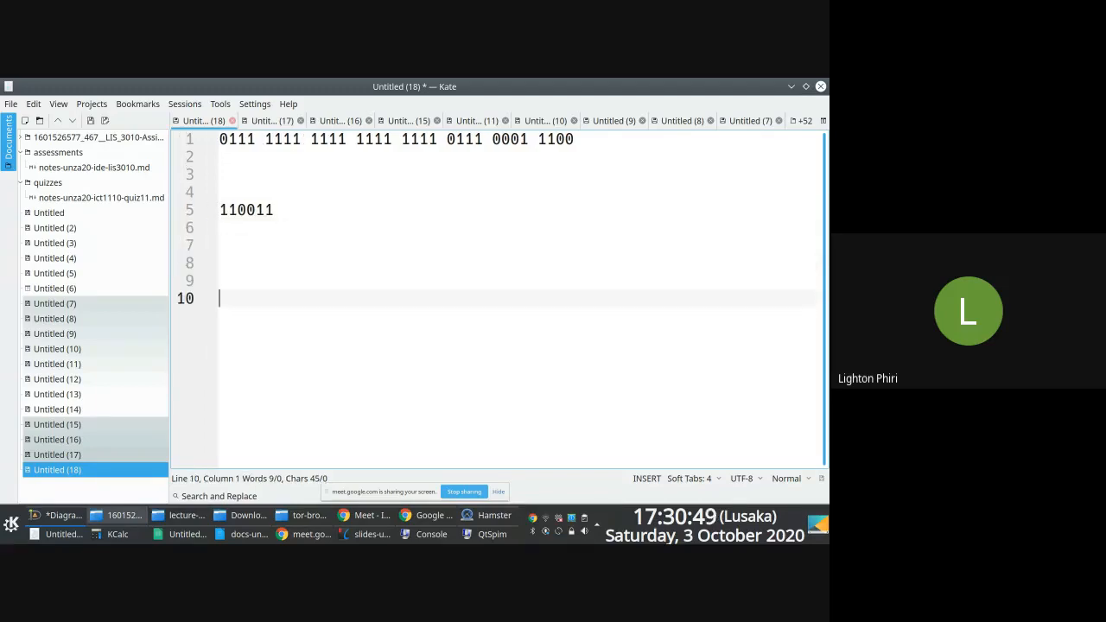
Add 0011 and 11 on later lines to show leading zeros leave the value unchanged
{"action": "type", "text": "00"}
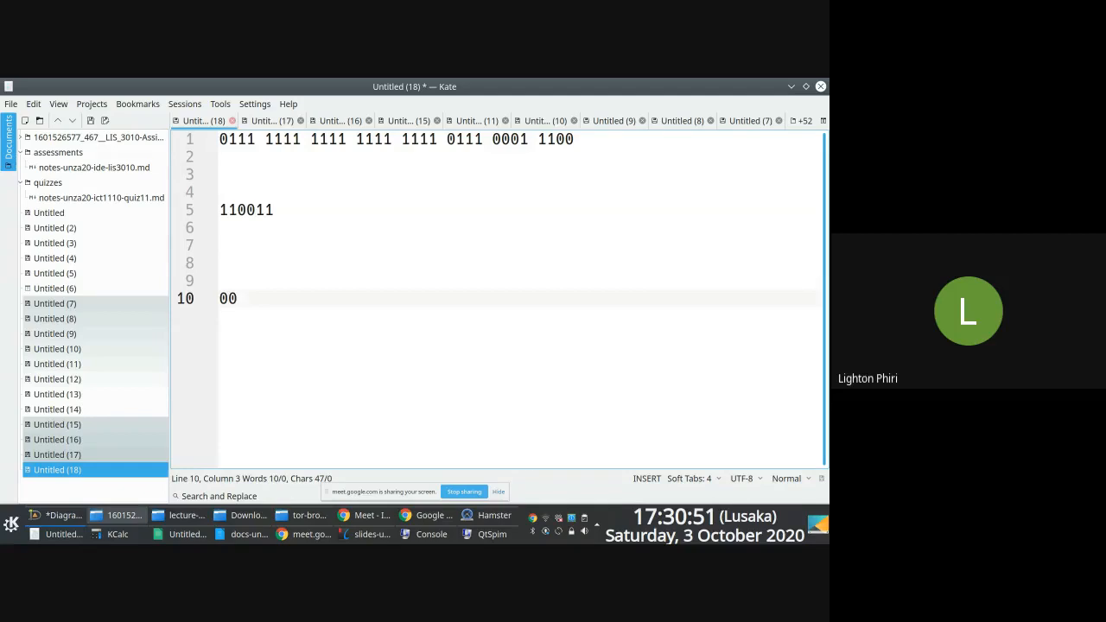
{"action": "type", "text": "11"}
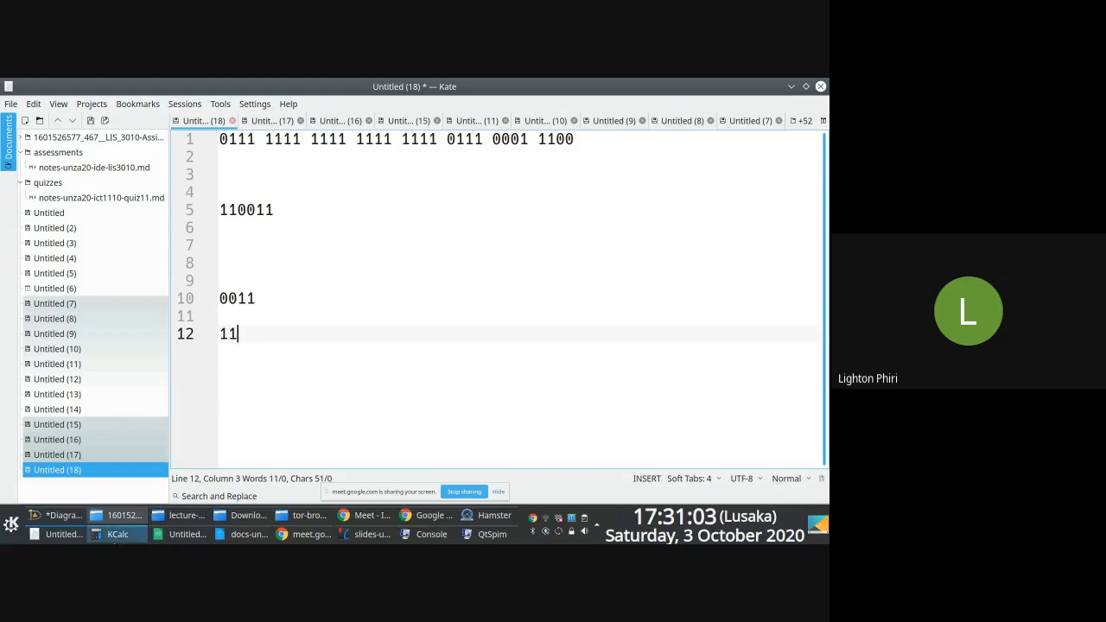
Show KCalc over the notes briefly, dismiss it, and return to the Google Meet participant grid
{"action": "left_click", "coordinate": [117, 534]}
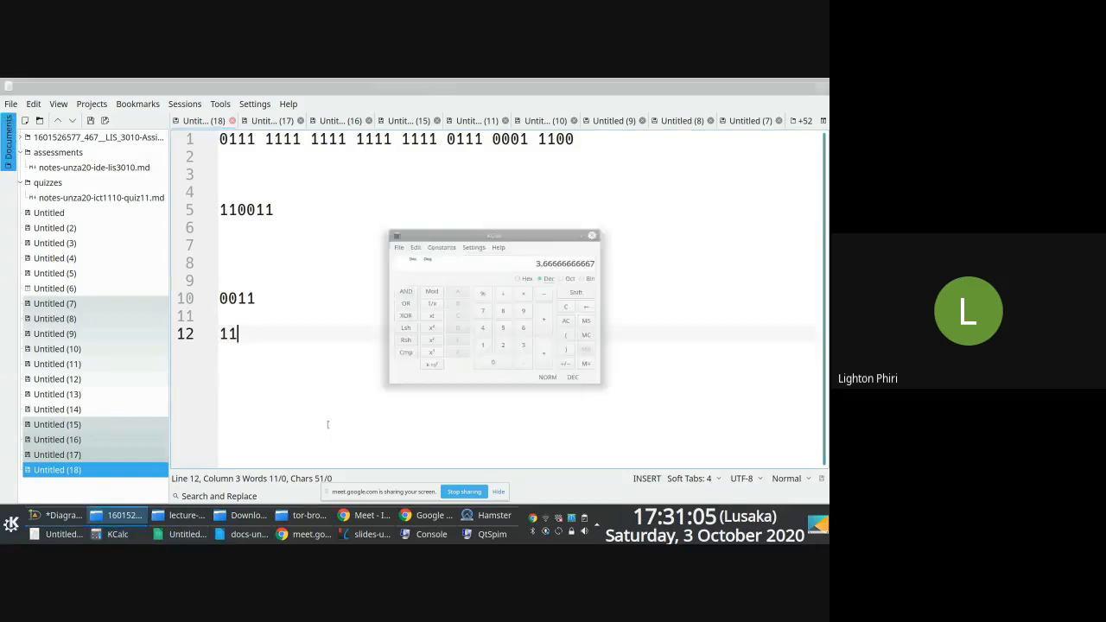
{"action": "left_click_drag", "start_coordinate": [495, 235], "coordinate": [316, 135]}
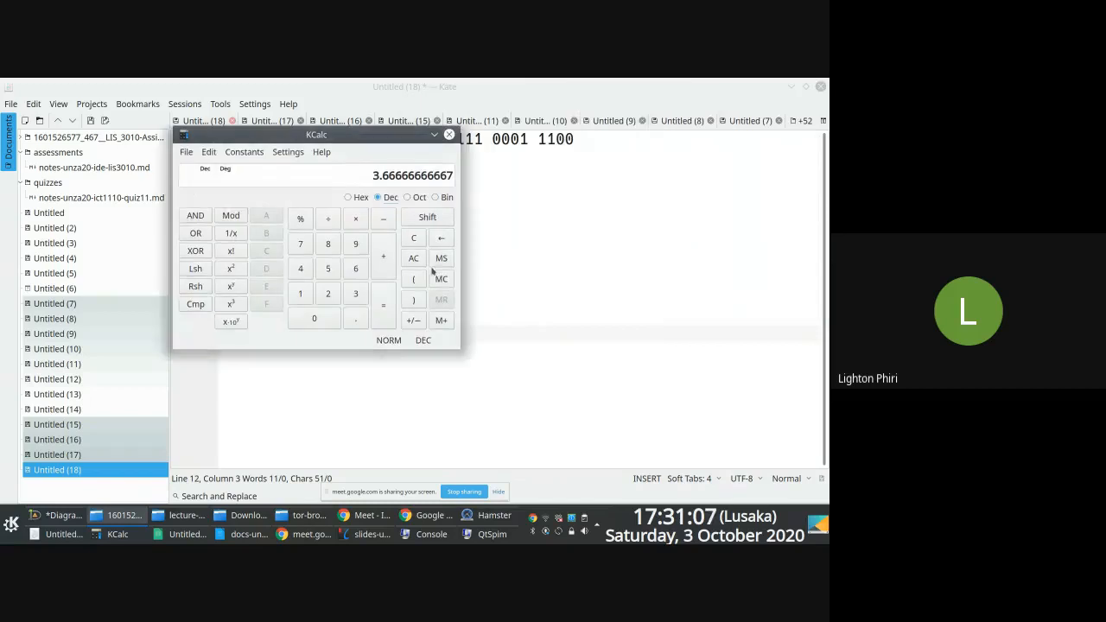
{"action": "left_click", "coordinate": [436, 198]}
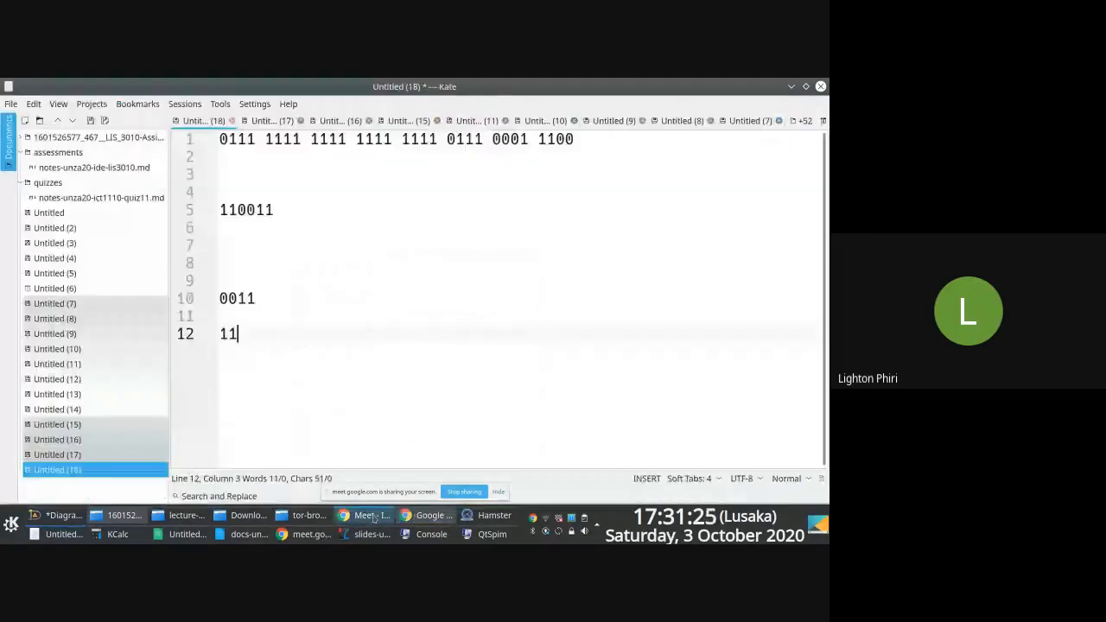
{"action": "left_click", "coordinate": [370, 515]}
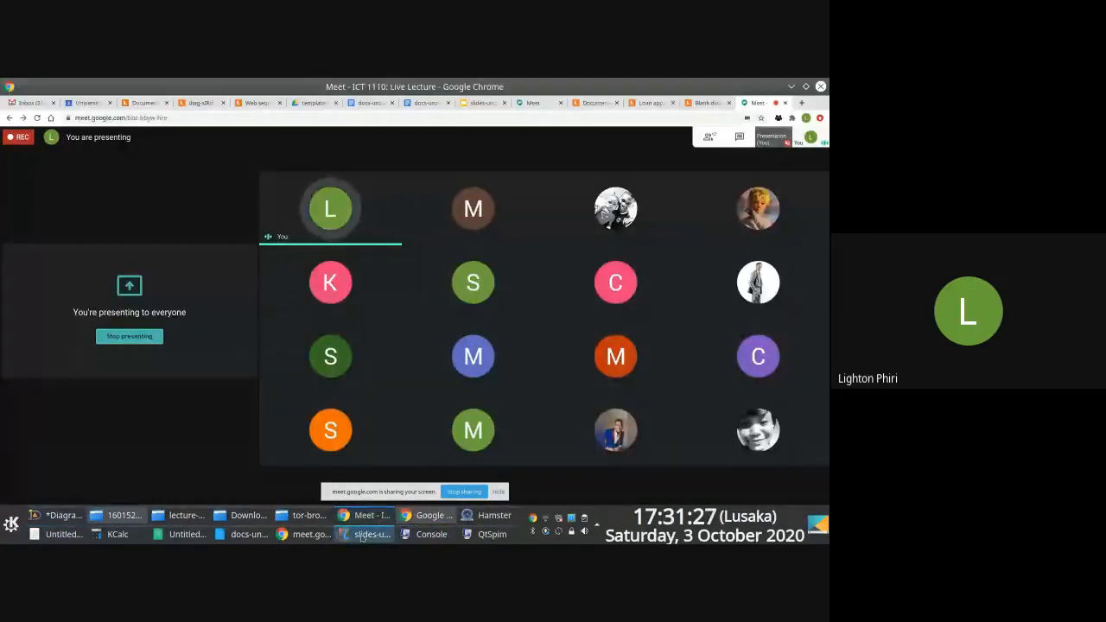